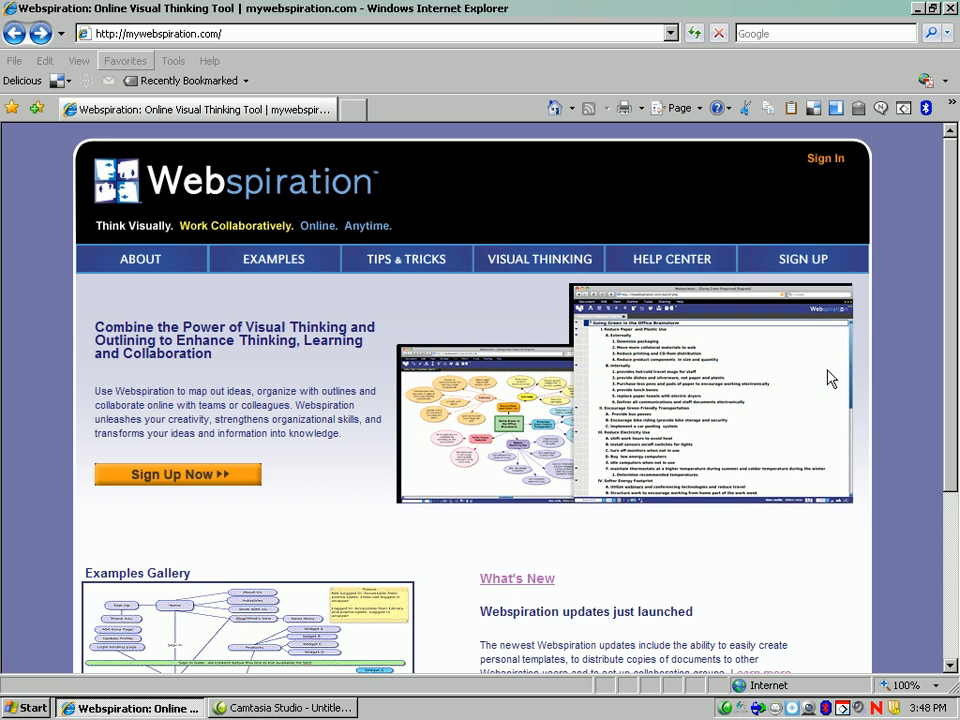
Step: Sign in to Webspiration with username nsiv and its password
left_click(825, 158)
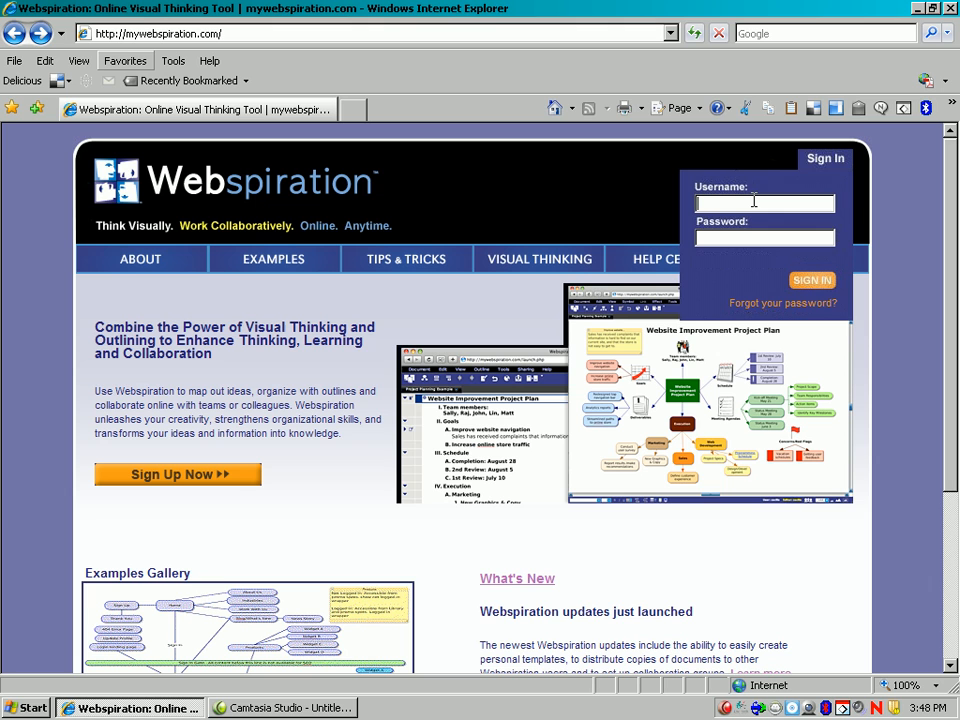
type("nsiv")
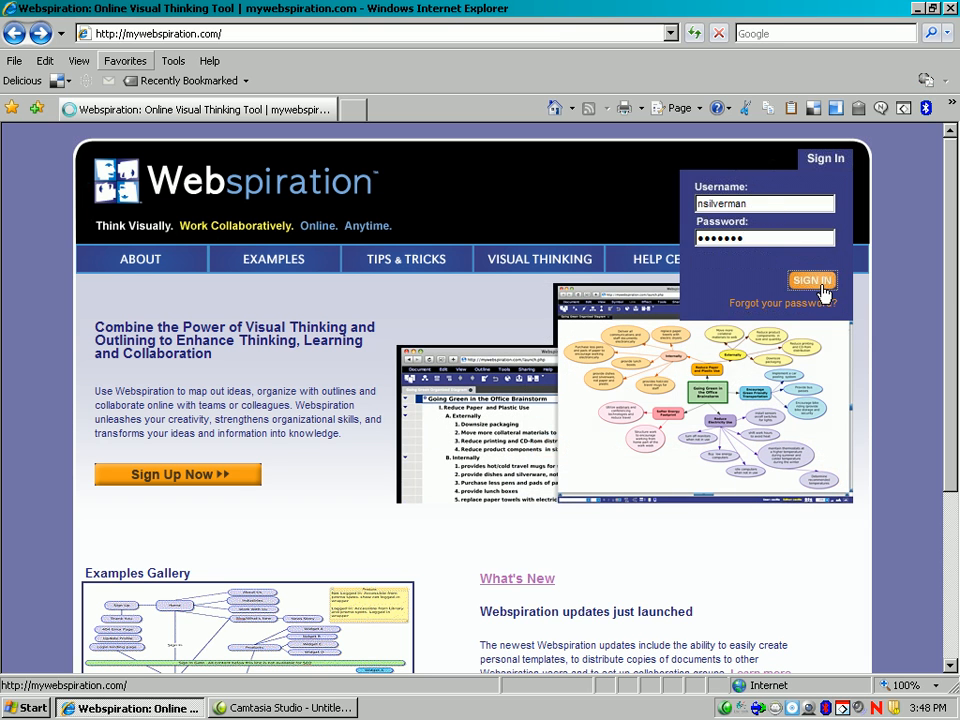
left_click(812, 280)
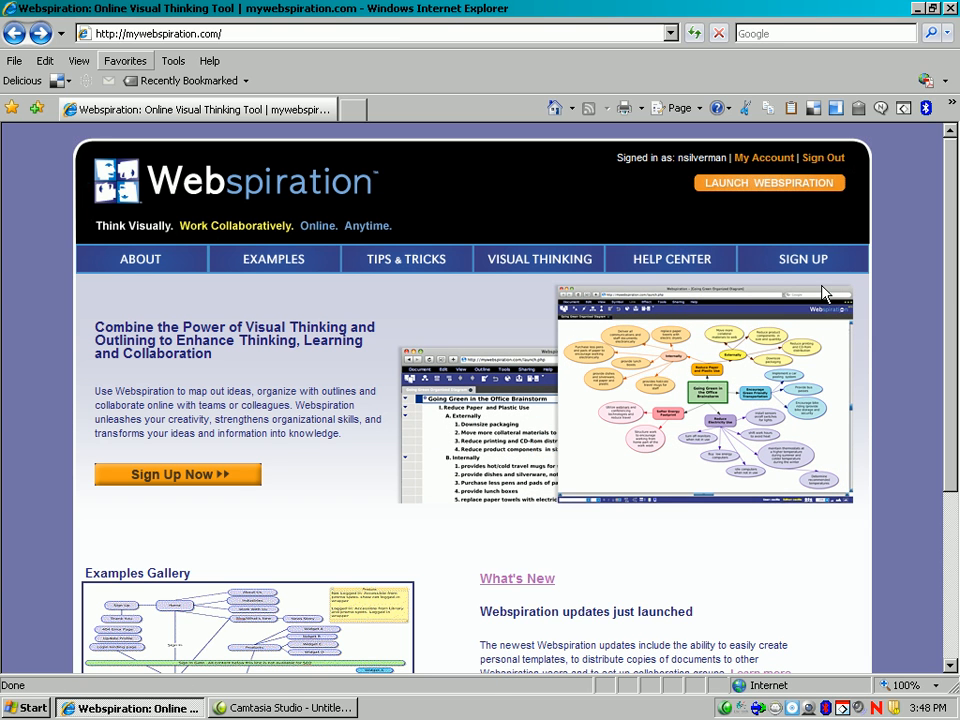
mouse_move(760, 190)
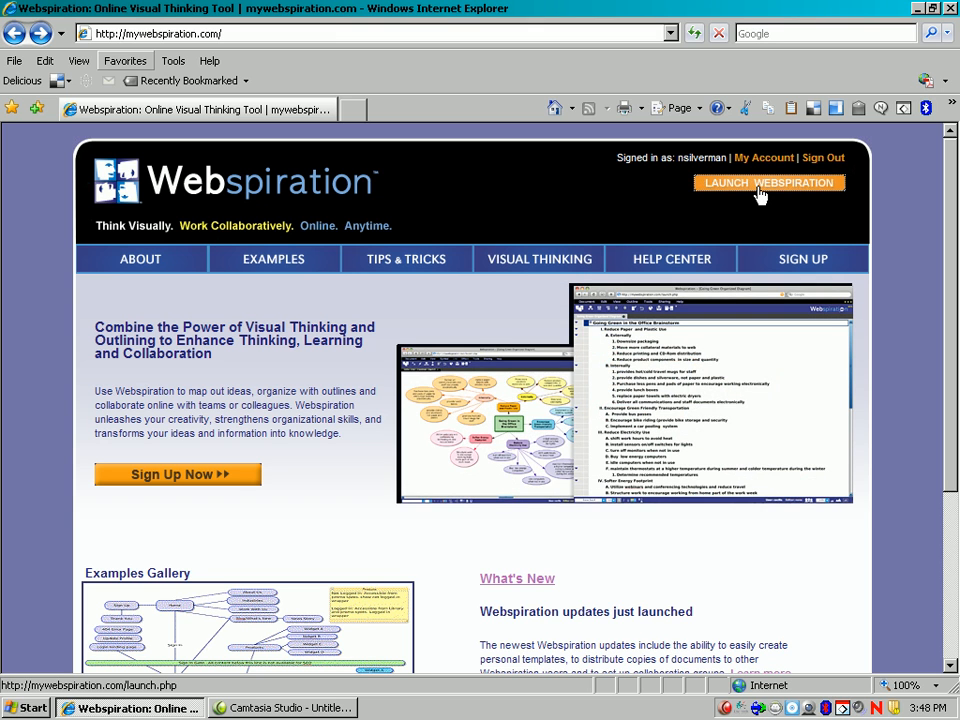
Step: Launch Webspiration from the homepage
left_click(769, 182)
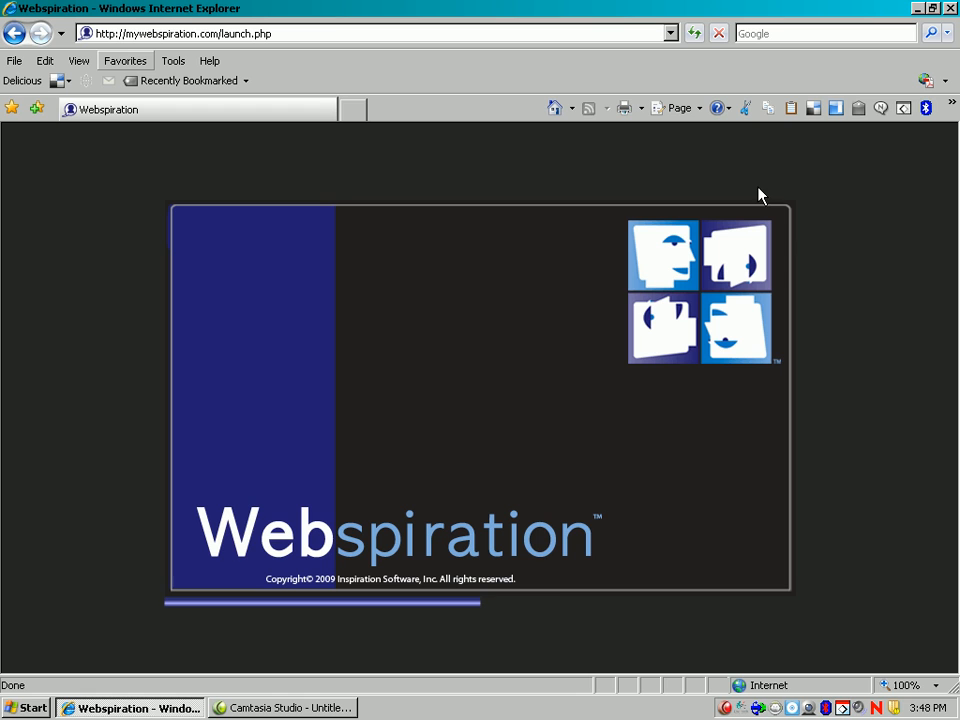
mouse_move(835, 207)
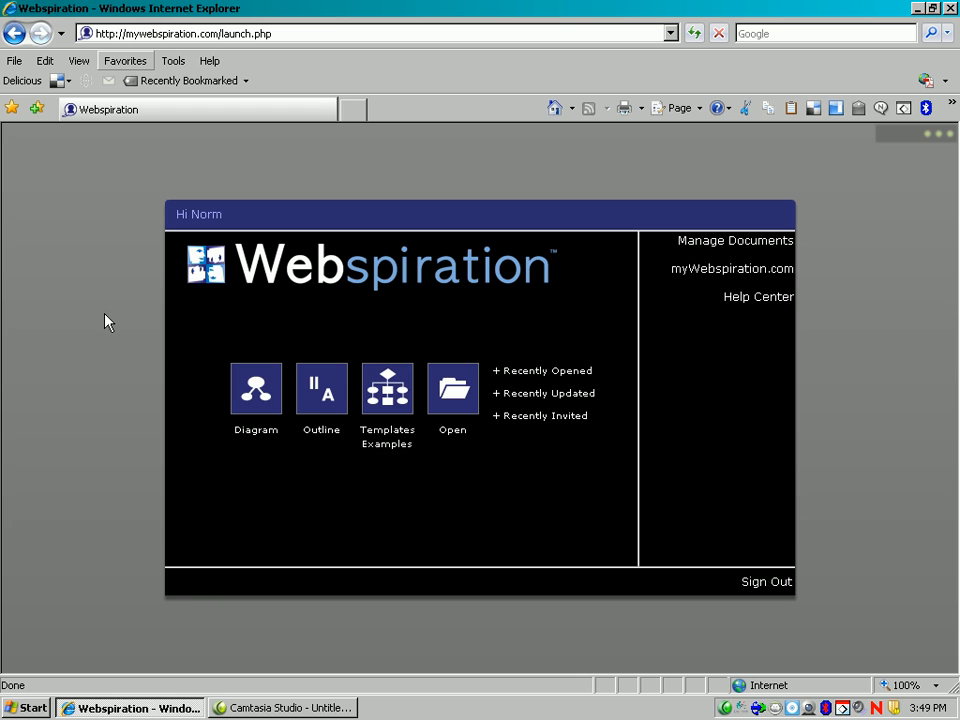
mouse_move(257, 408)
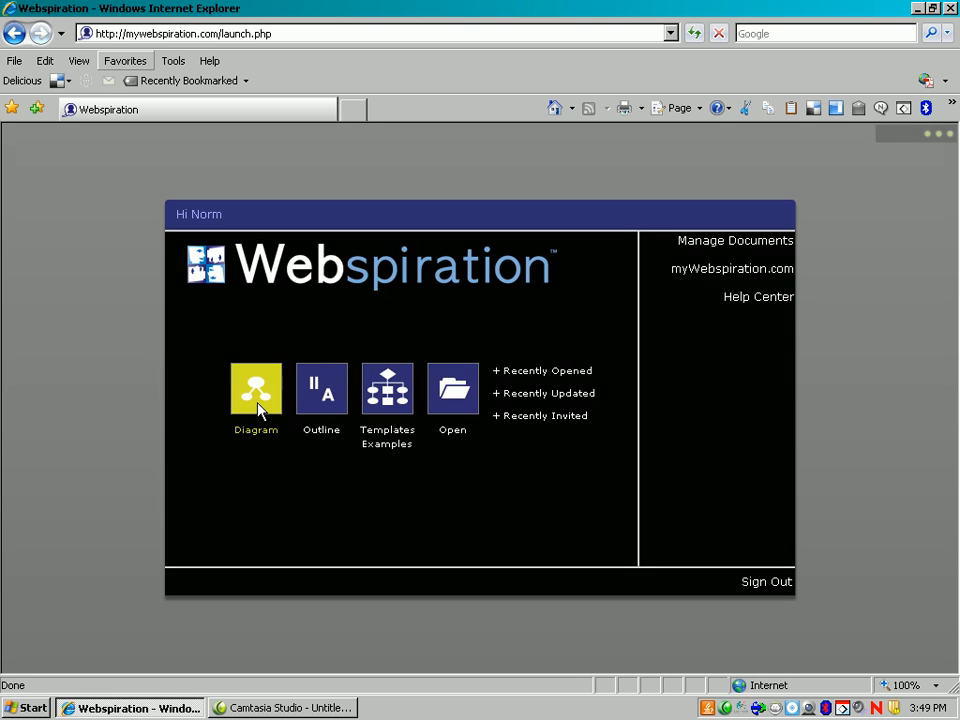
Step: Start a new diagram named 'inventors-Edison' with tags 'invention science tech'
left_click(256, 388)
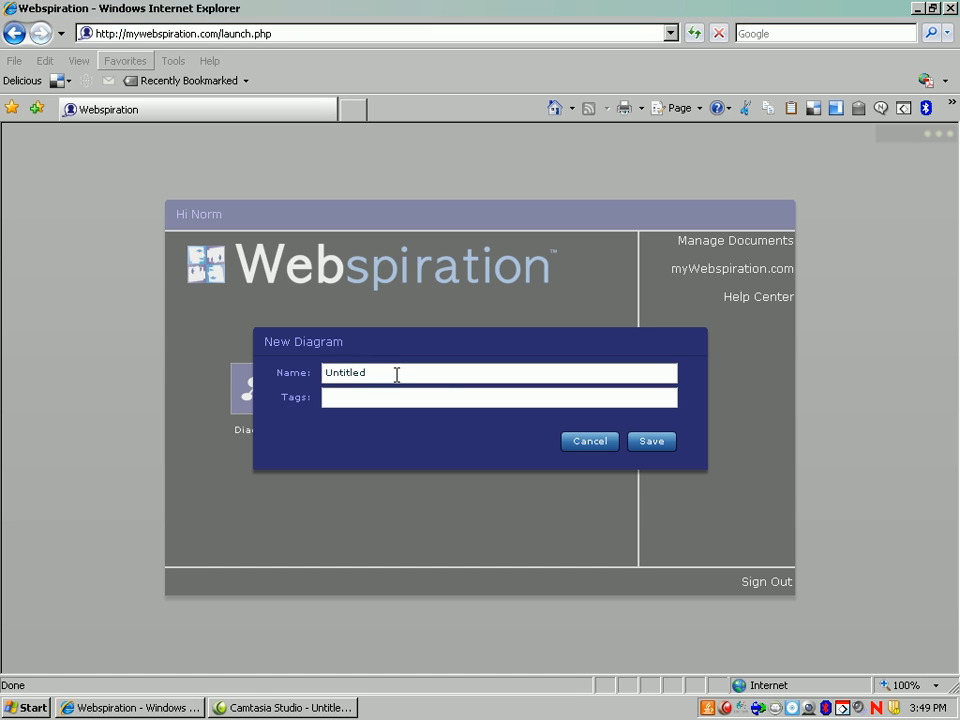
double_click(344, 372)
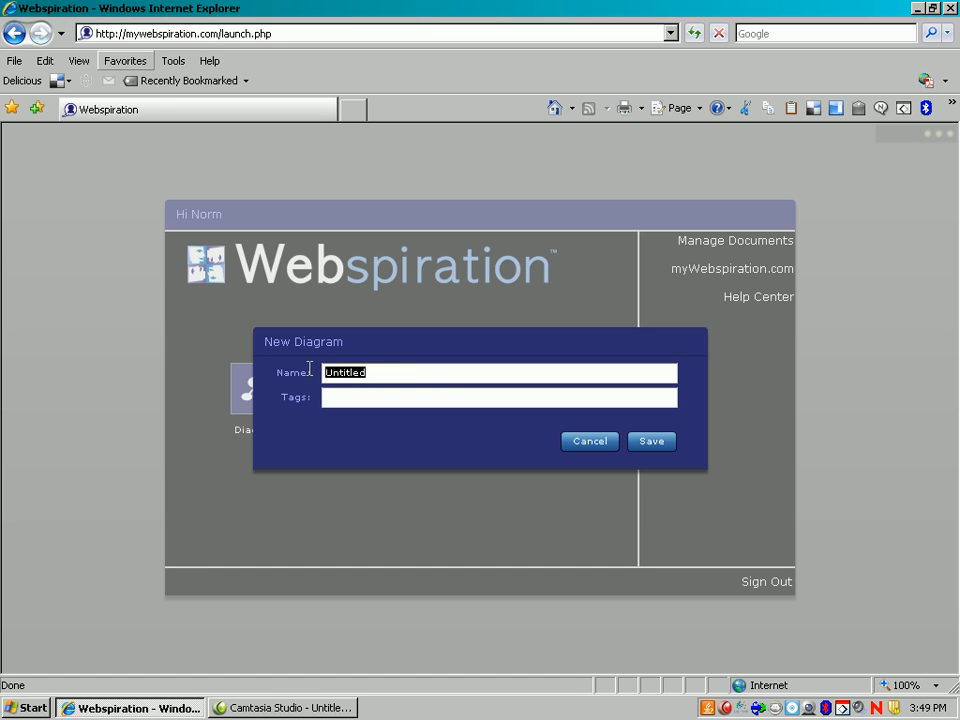
type("inventors")
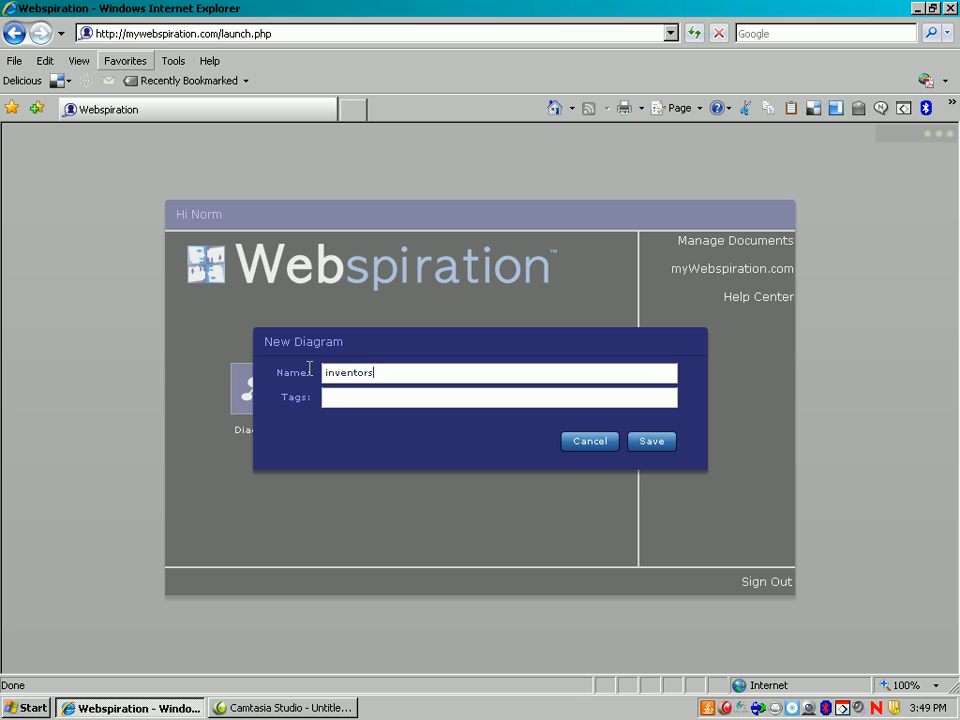
type("-Edison")
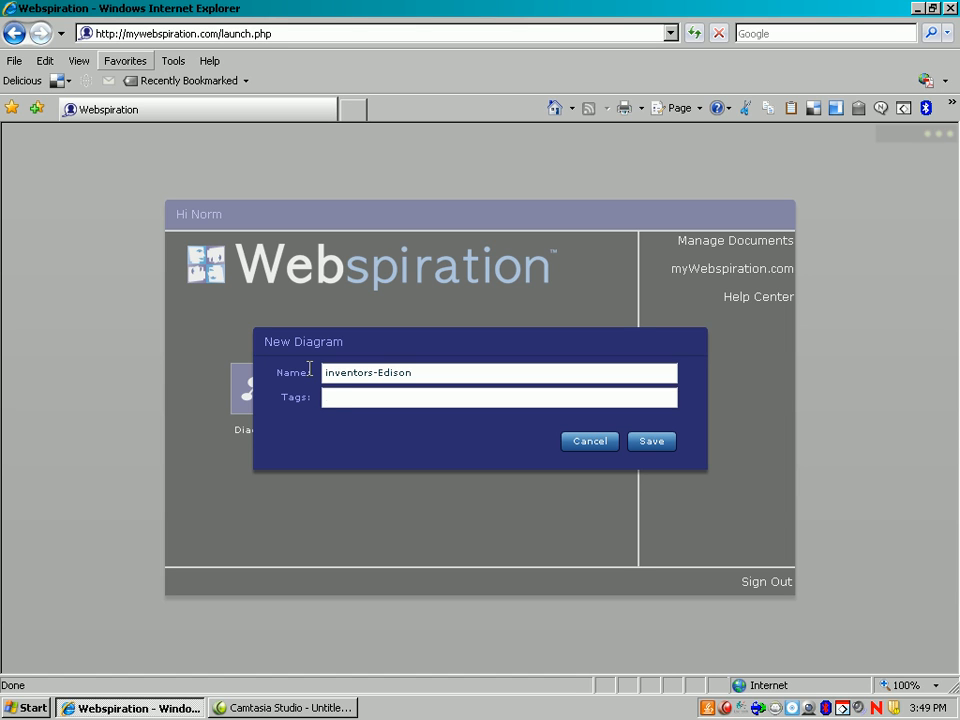
type("invention")
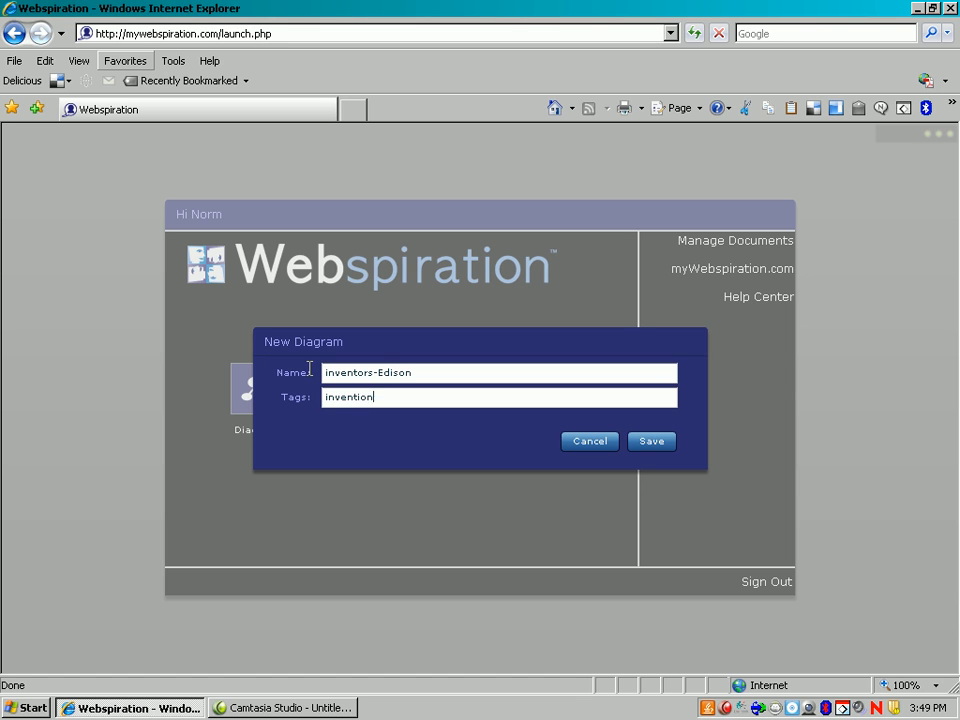
type("science tech")
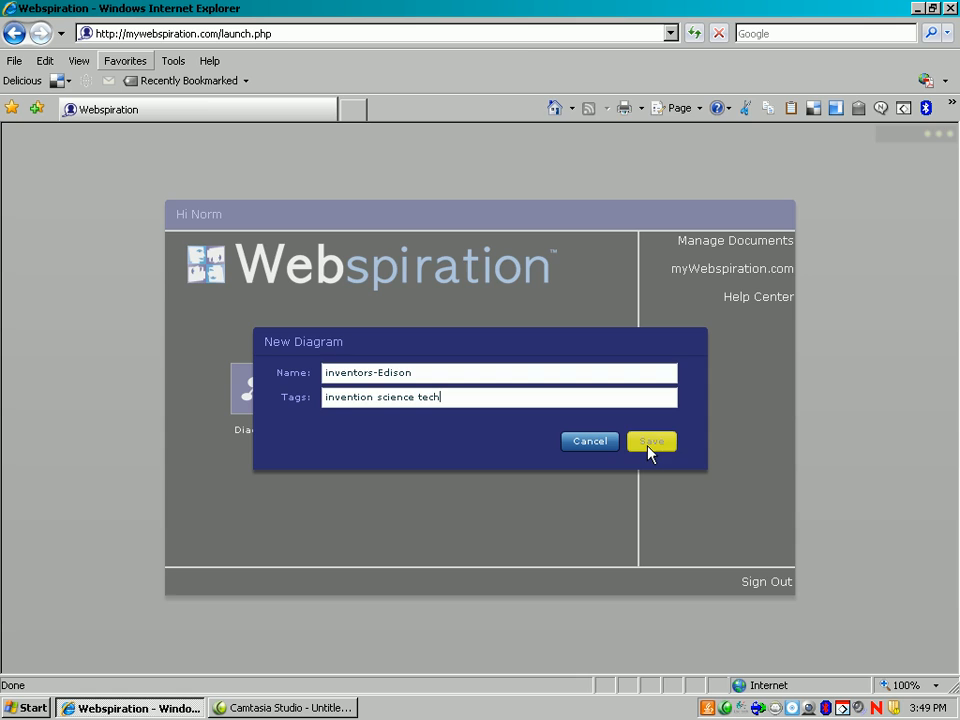
Step: Save the new diagram, drag the main idea upward, and select its text
left_click(650, 441)
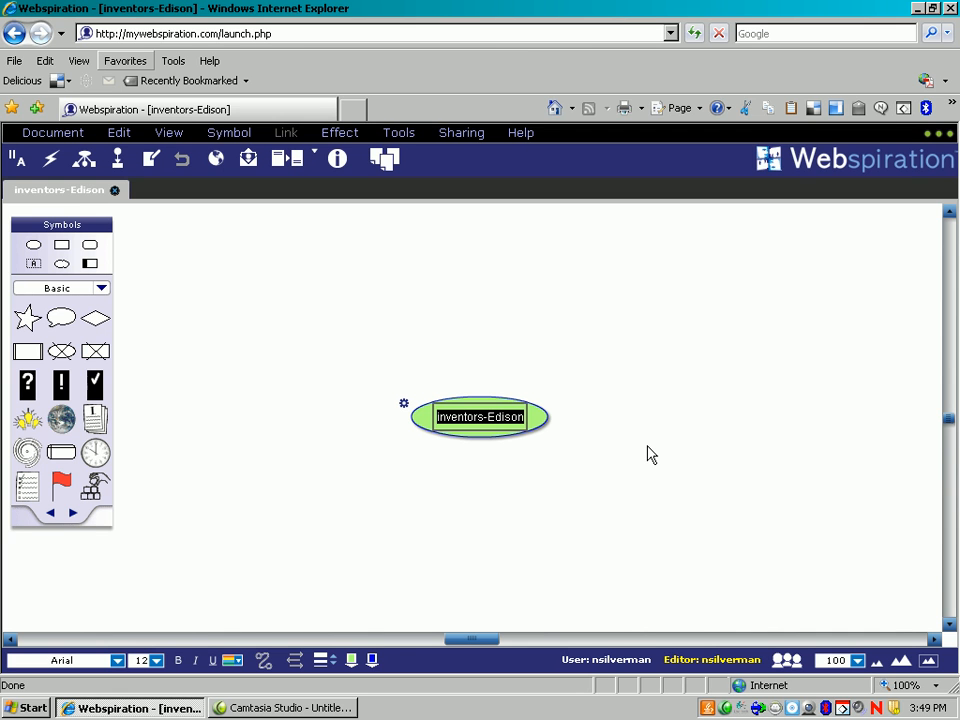
mouse_move(411, 421)
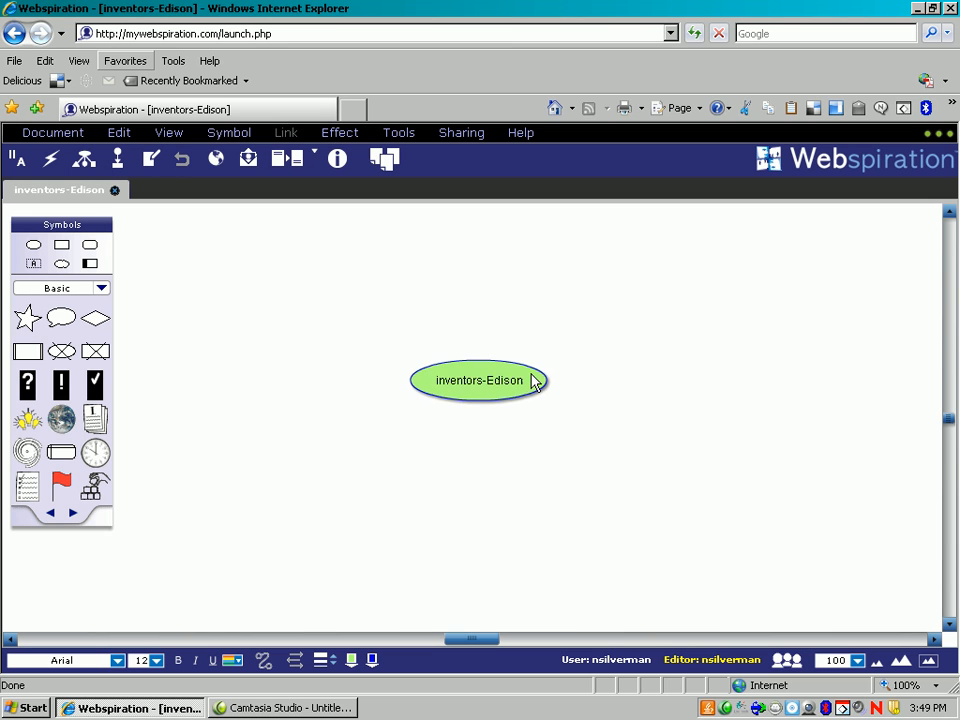
left_click_drag(478, 380, 476, 257)
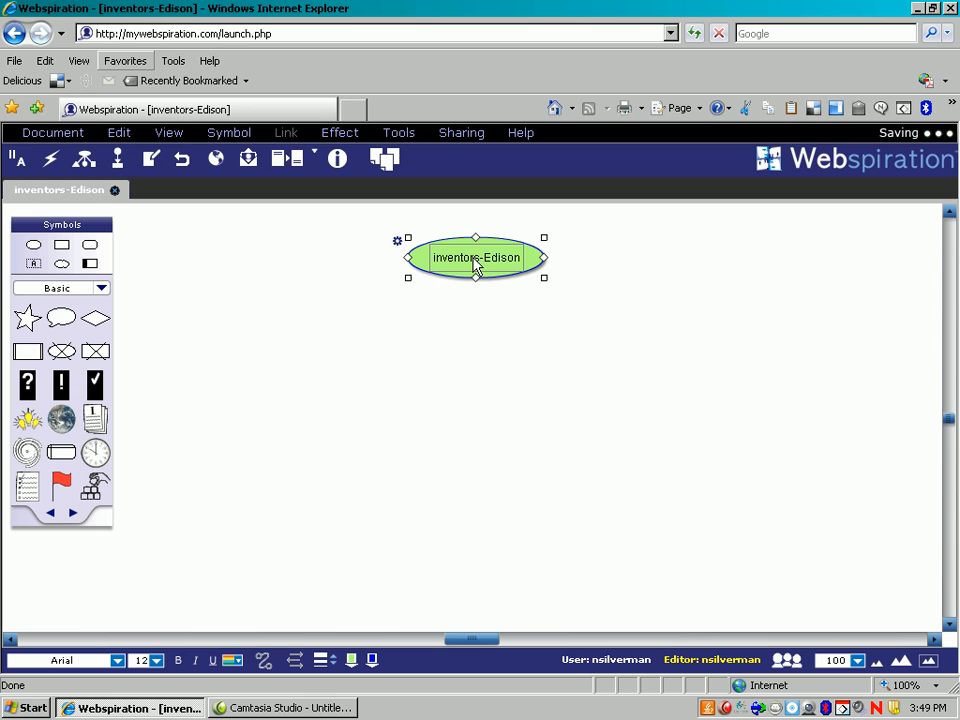
double_click(476, 257)
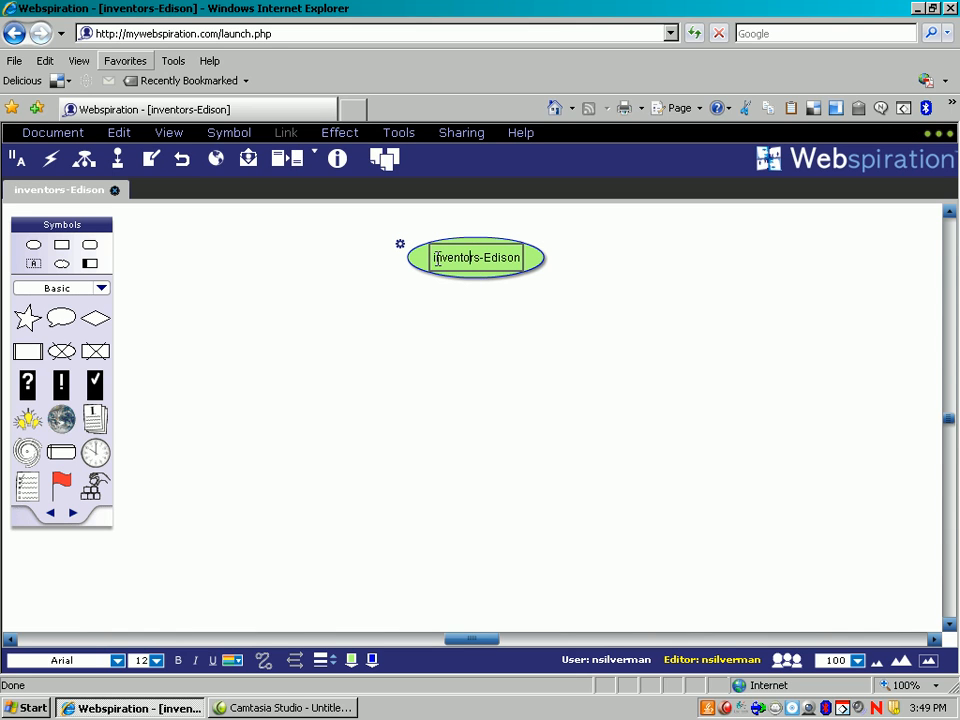
double_click(476, 257)
type("Thomas ")
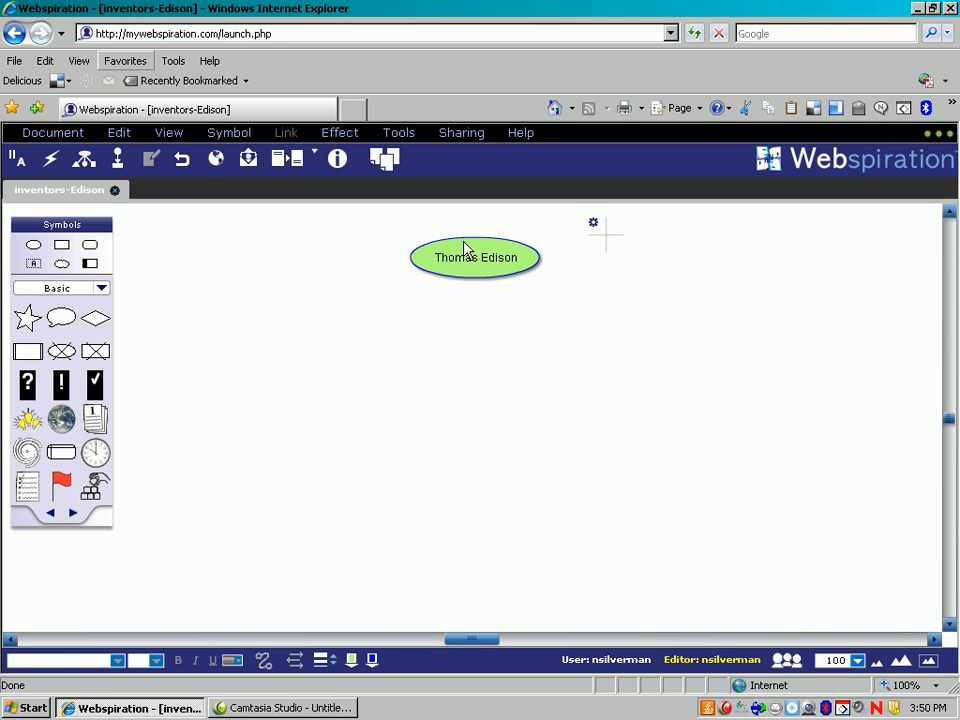
Step: Add a linked empty idea under Thomas Edison and move the lower bubble down-right
left_click(473, 256)
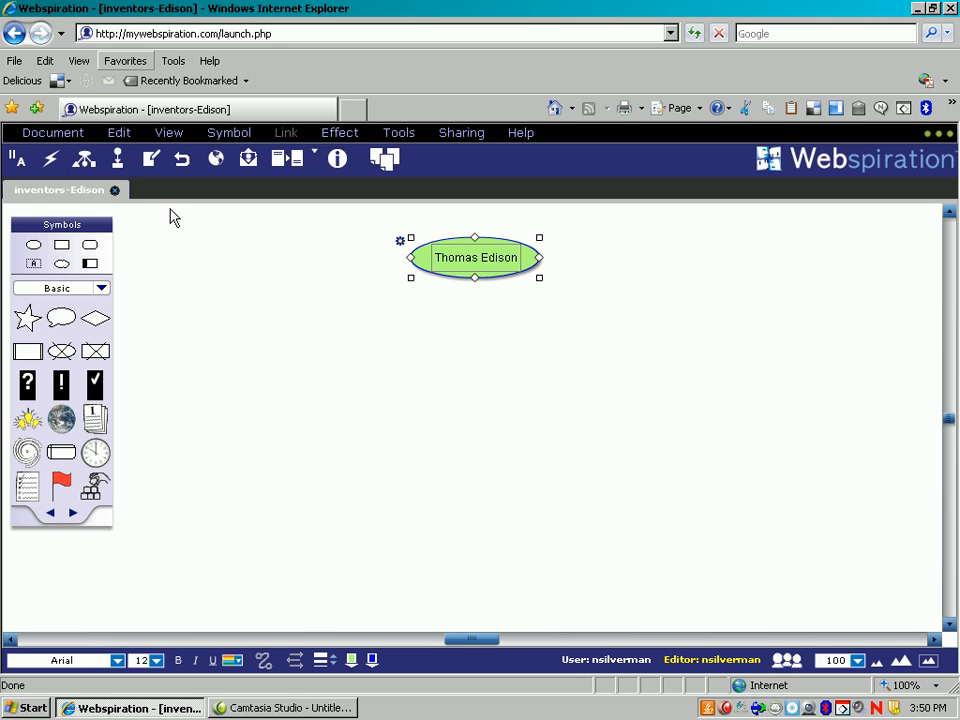
mouse_move(84, 162)
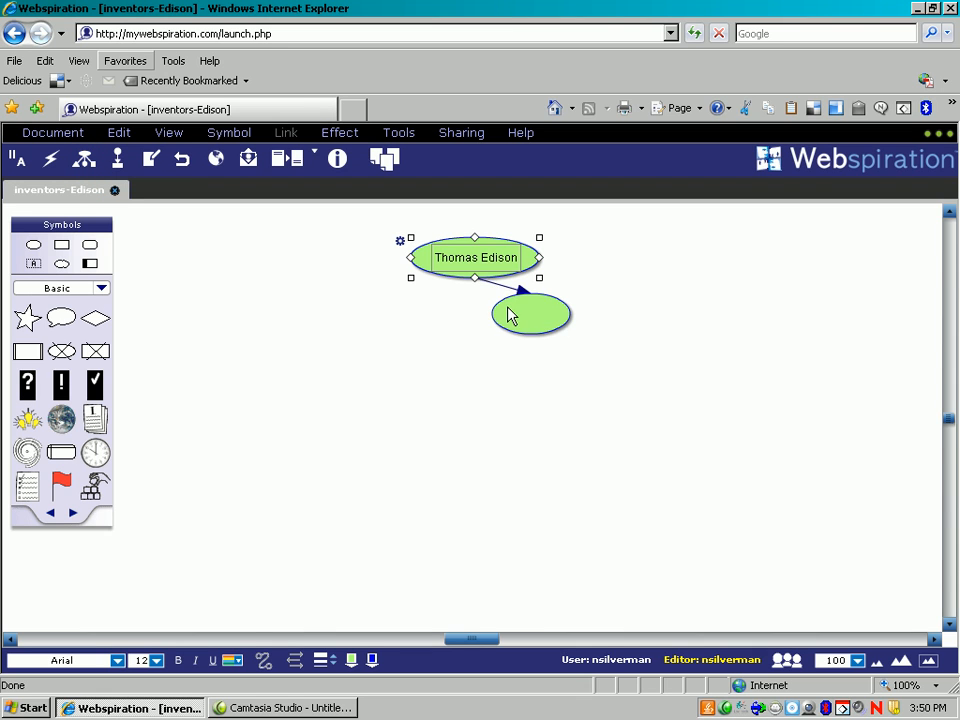
left_click_drag(530, 313, 600, 328)
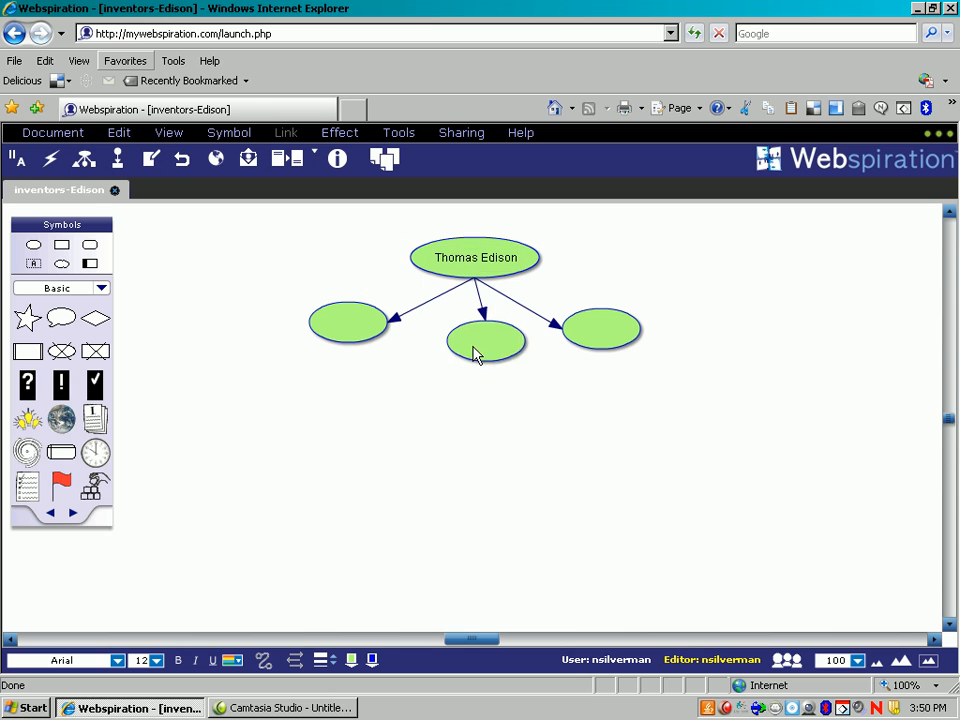
left_click(478, 355)
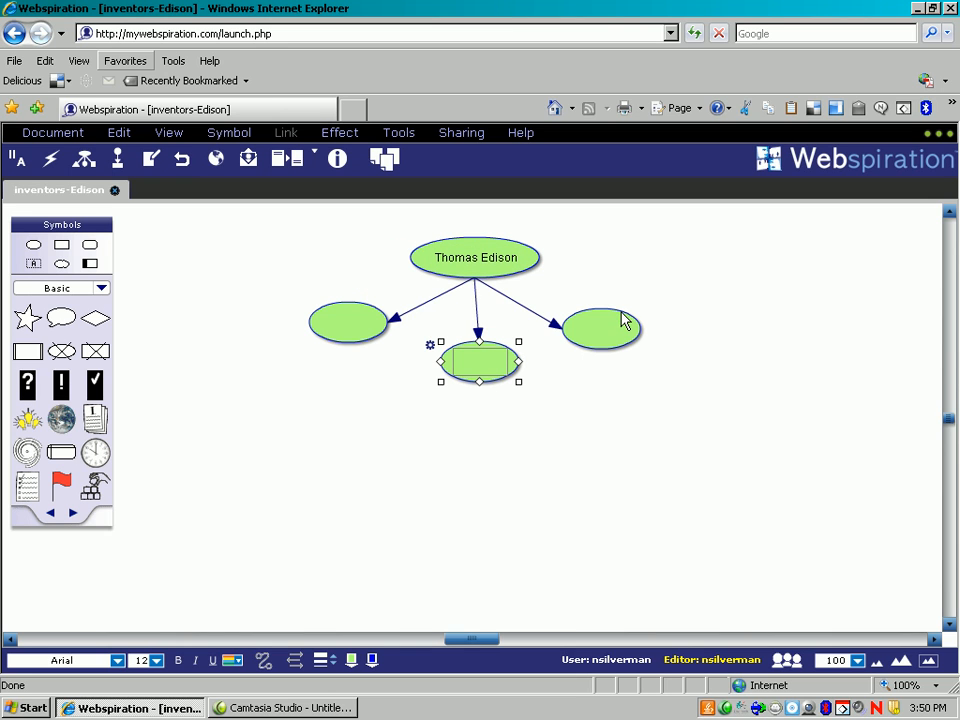
left_click_drag(478, 362, 600, 330)
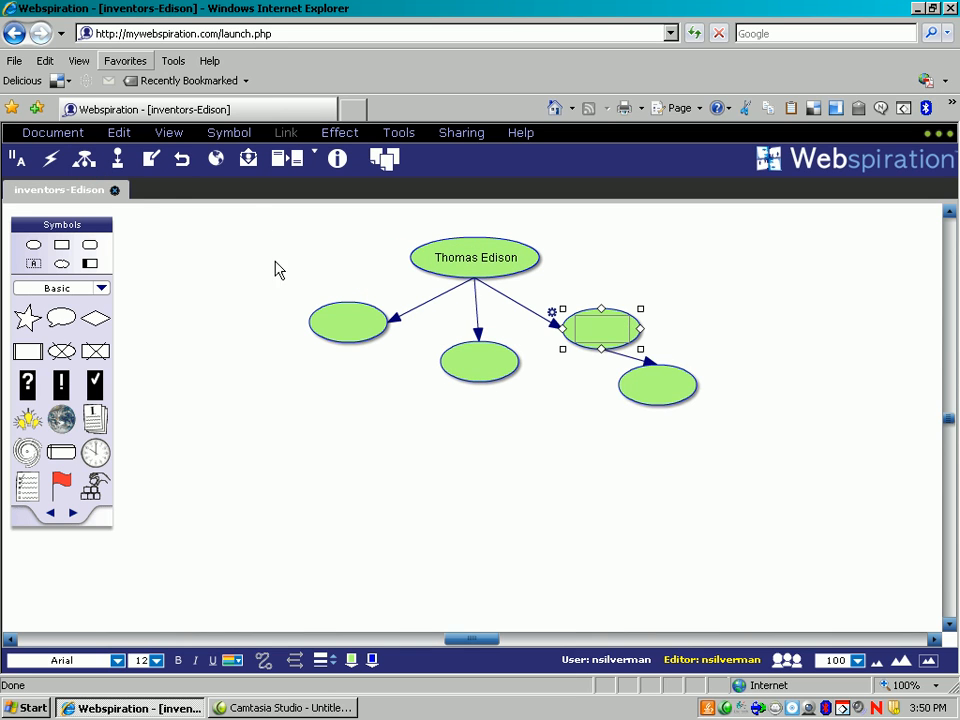
left_click_drag(600, 330, 718, 430)
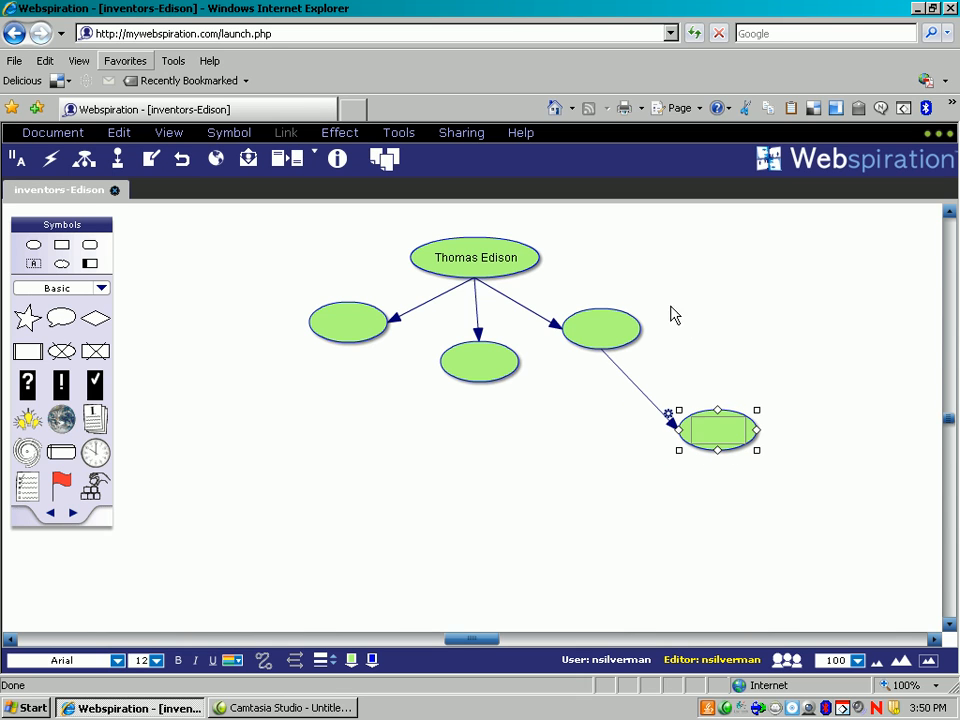
left_click(490, 293)
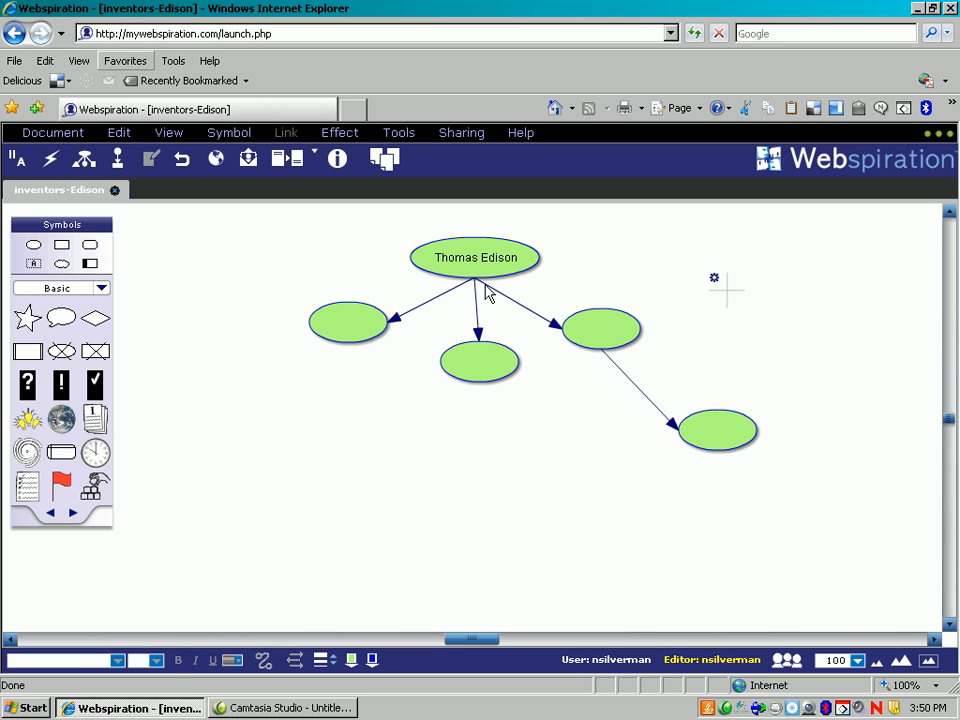
mouse_move(360, 330)
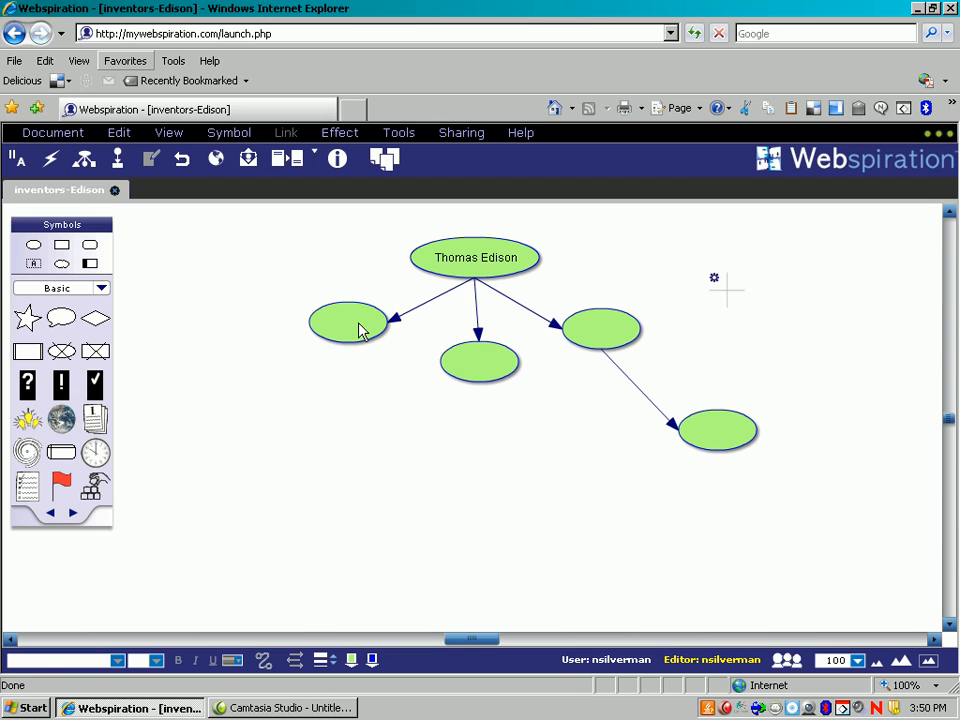
Step: Name the left bubble 'Lightbulb' and label its link 'invented'
left_click(348, 327)
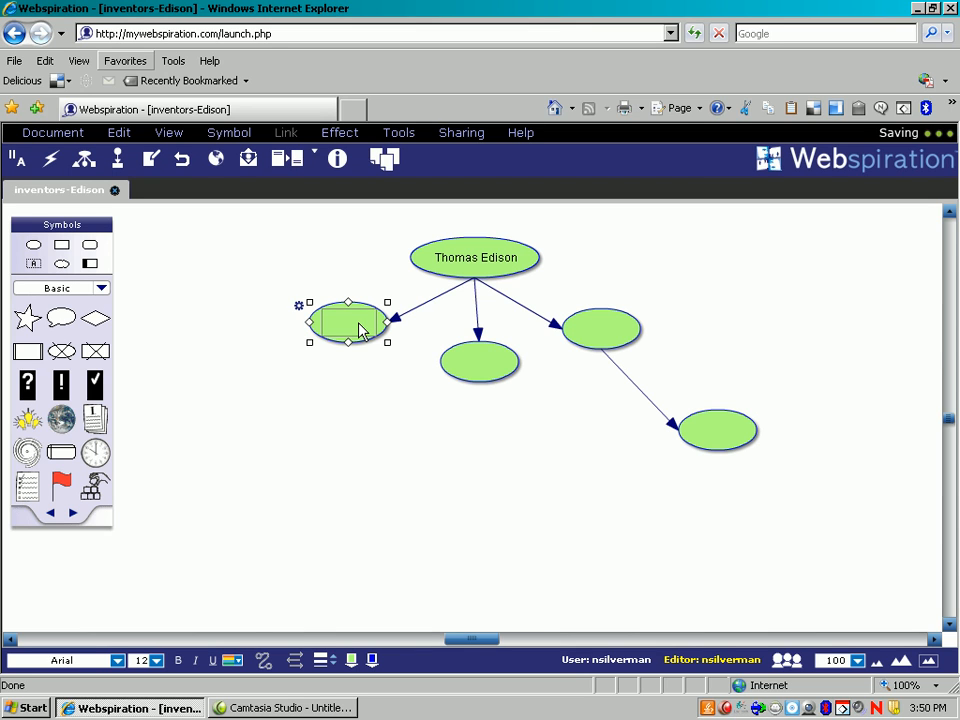
double_click(348, 322)
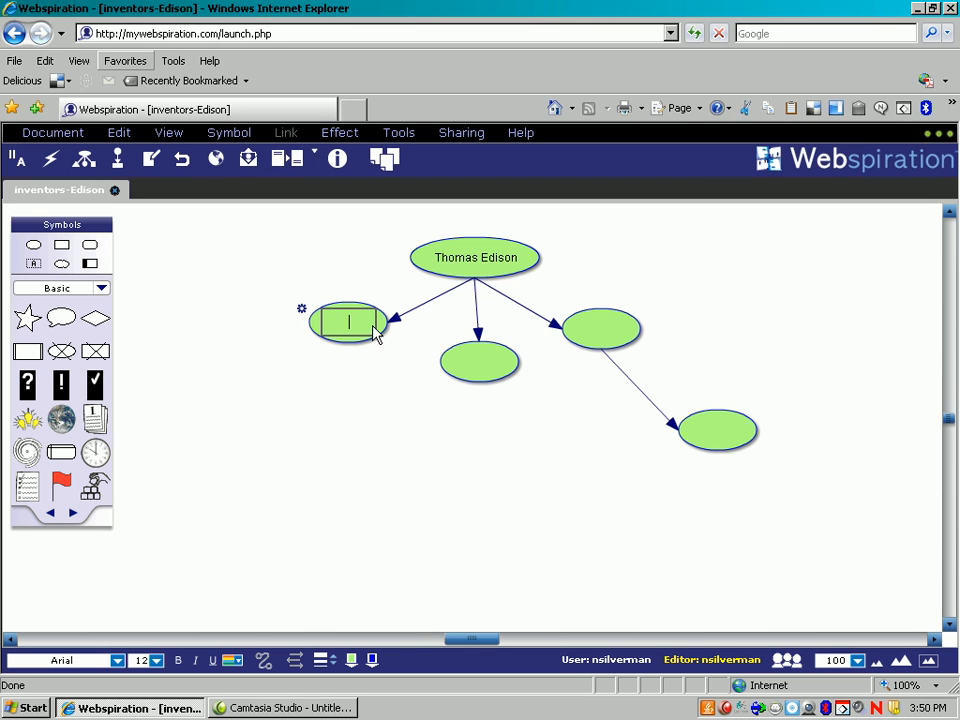
type("Lightbulb")
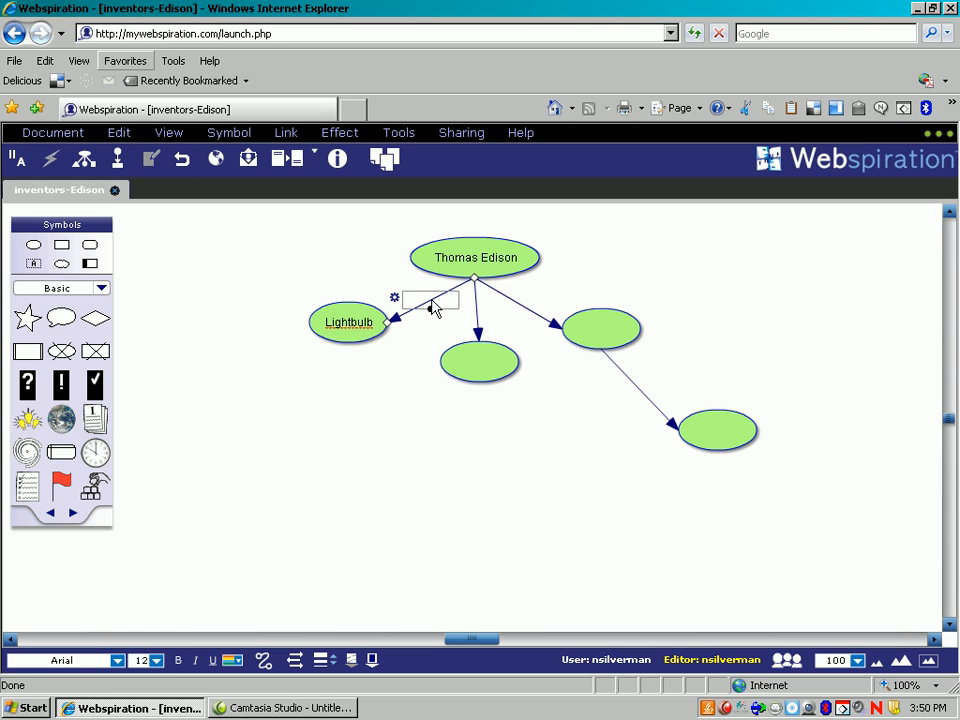
type("invented")
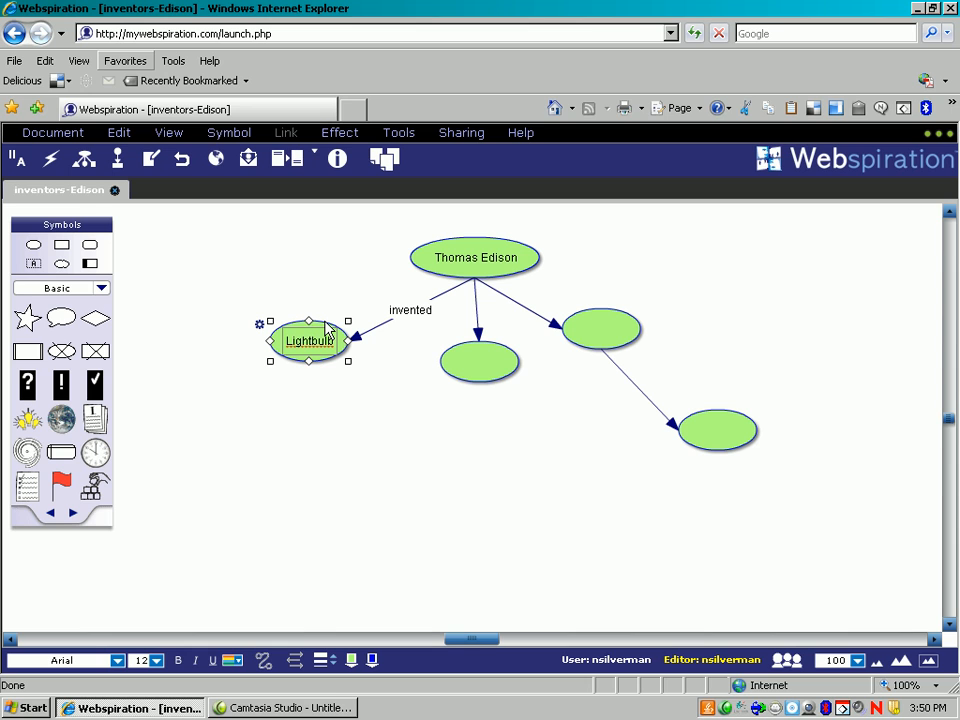
mouse_move(256, 255)
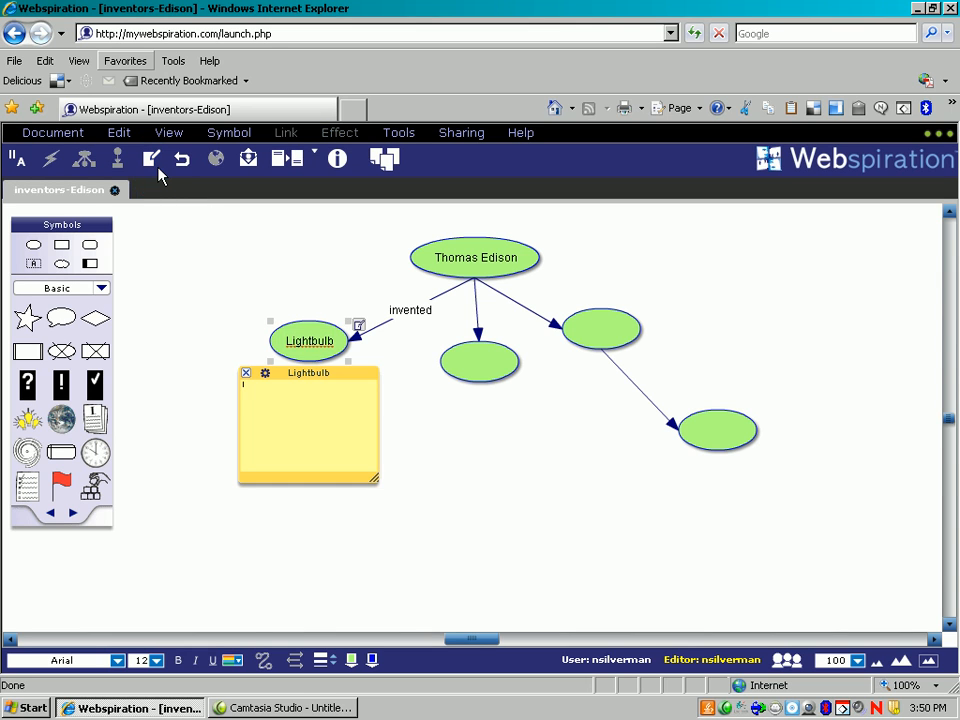
Step: Enlarge the Lightbulb note and type 'Thomas Edison invented the lightbulb'
left_click_drag(378, 484, 398, 497)
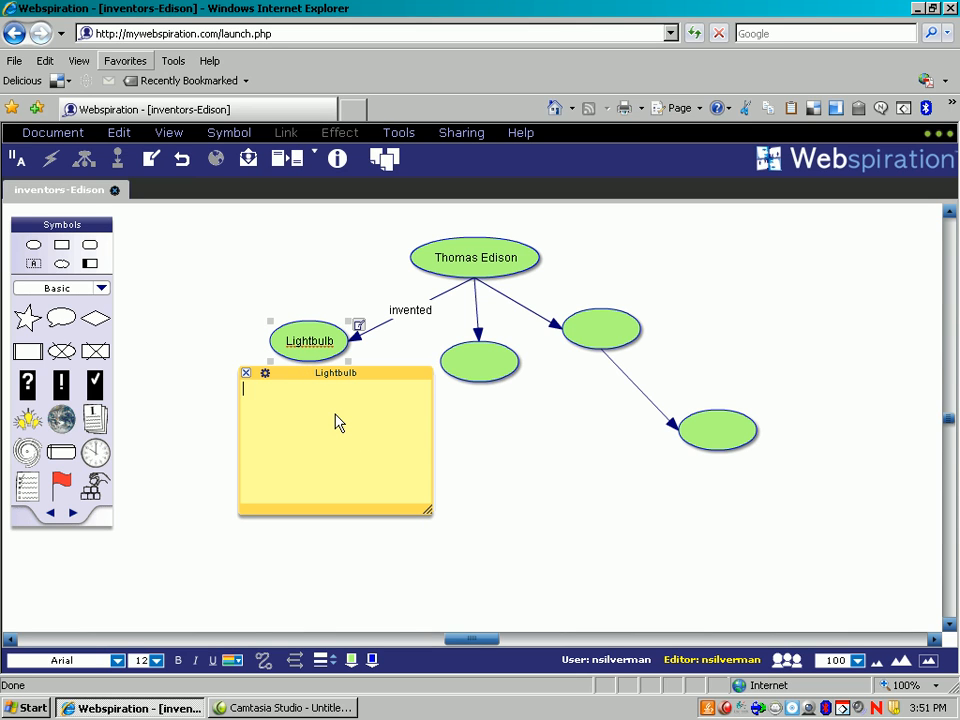
type("Thomas Edison inve")
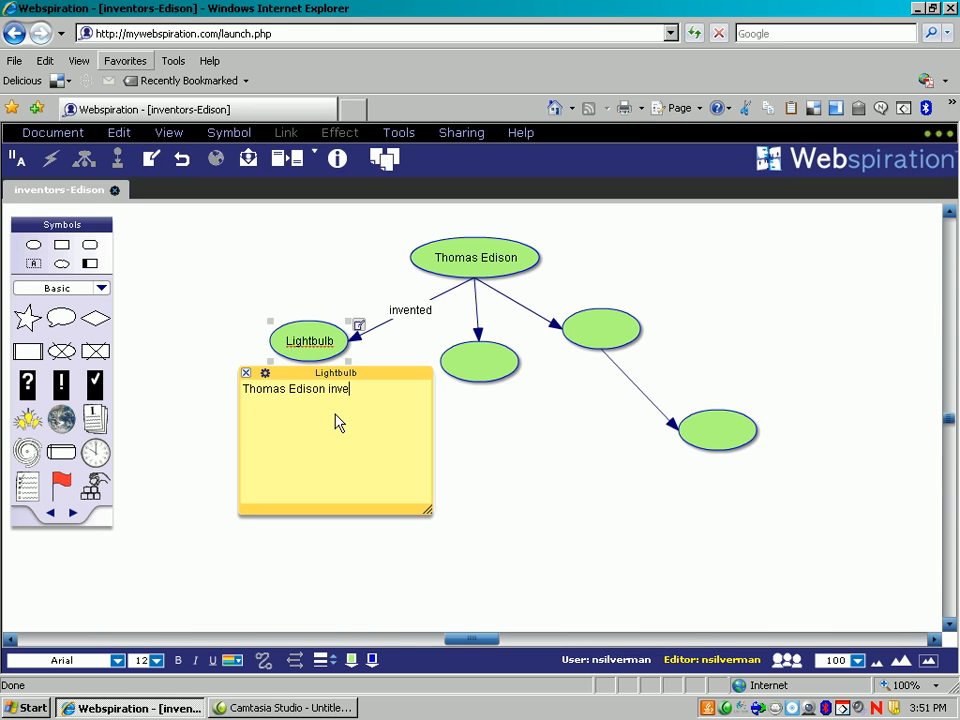
type("nted the lightbulb")
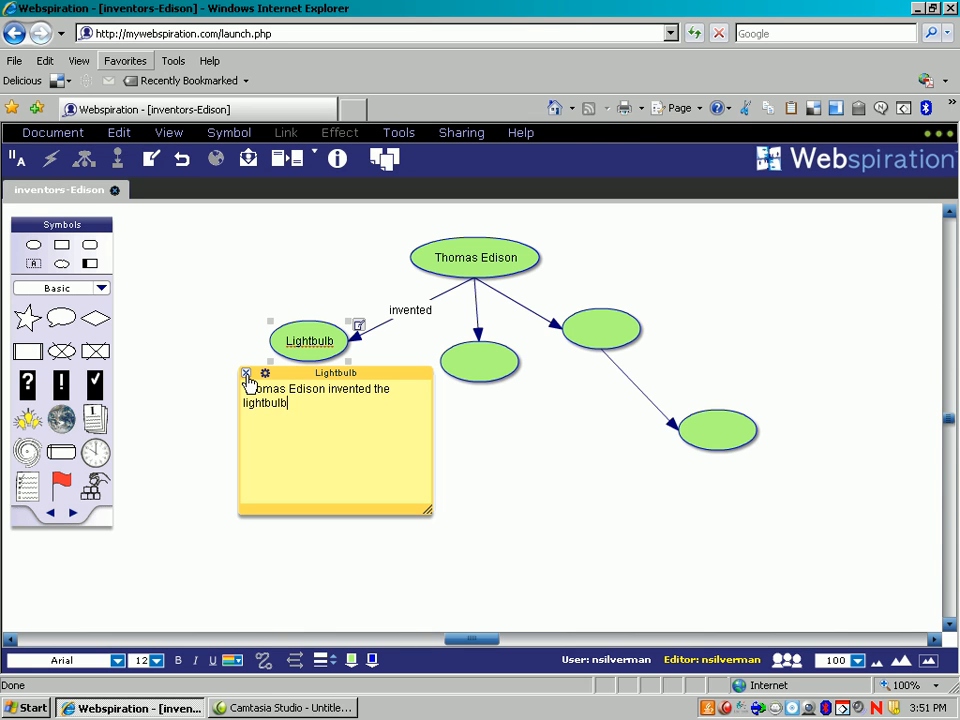
Step: Close the Lightbulb note
left_click(247, 373)
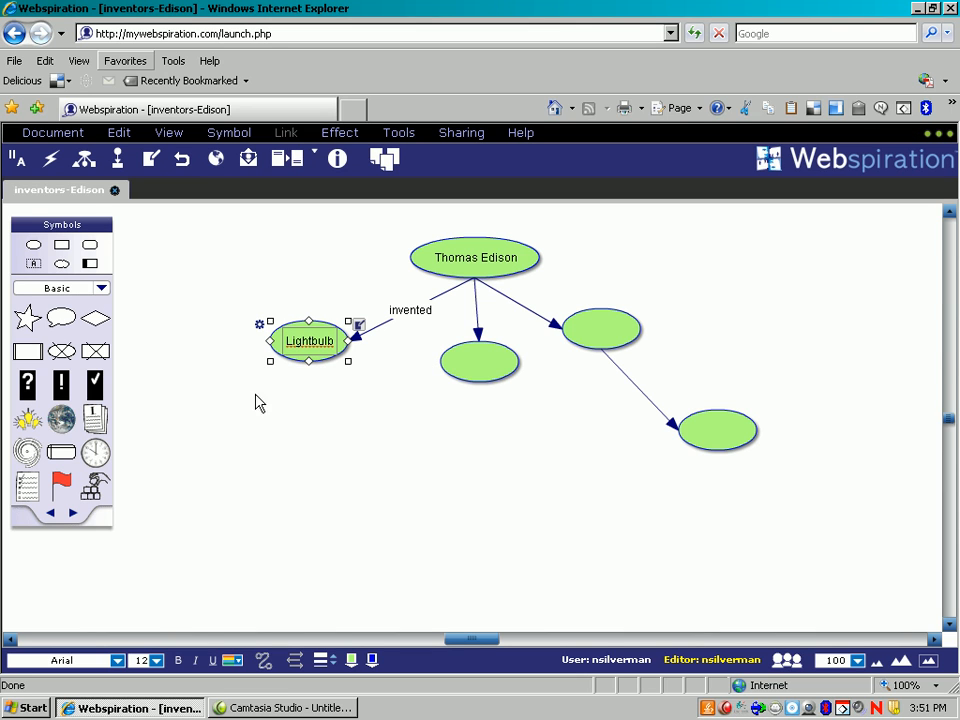
mouse_move(48, 160)
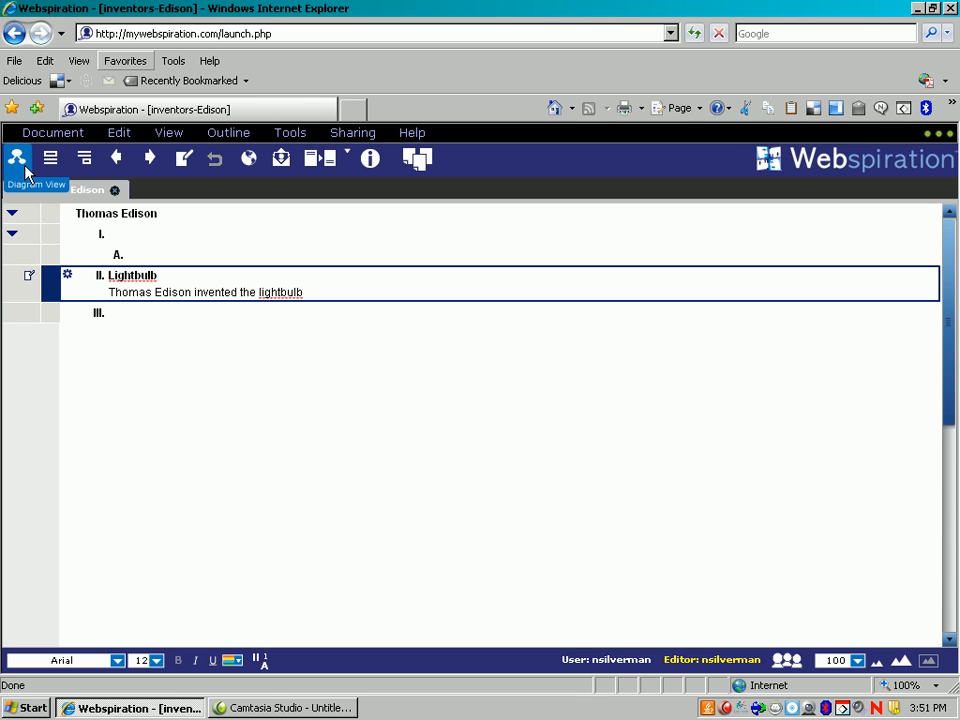
Step: Switch from the outline back to Diagram View
left_click(18, 157)
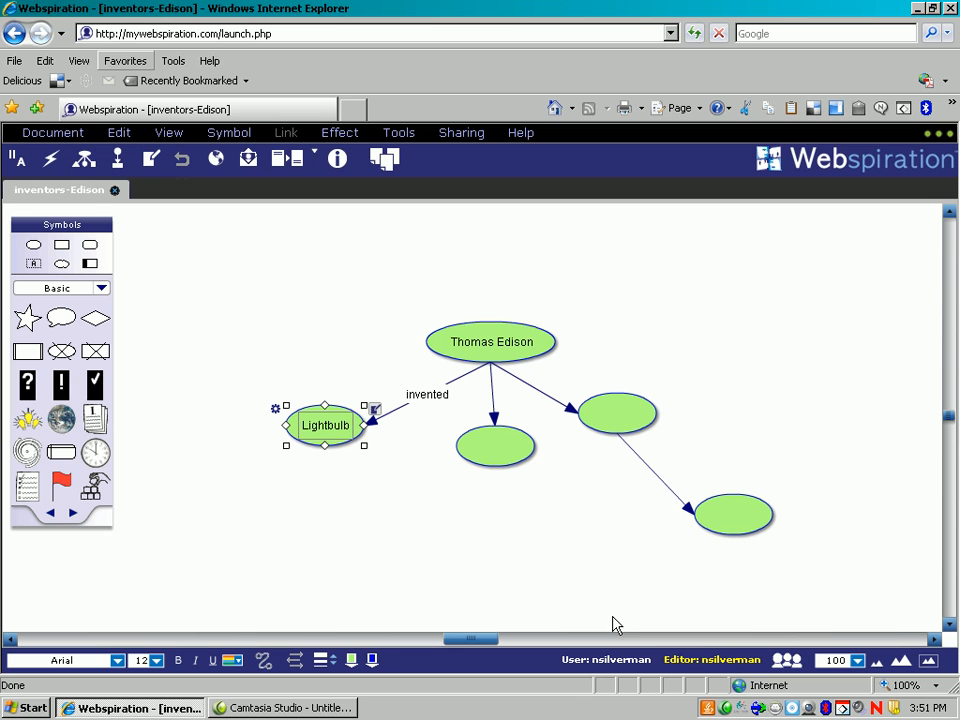
mouse_move(935, 656)
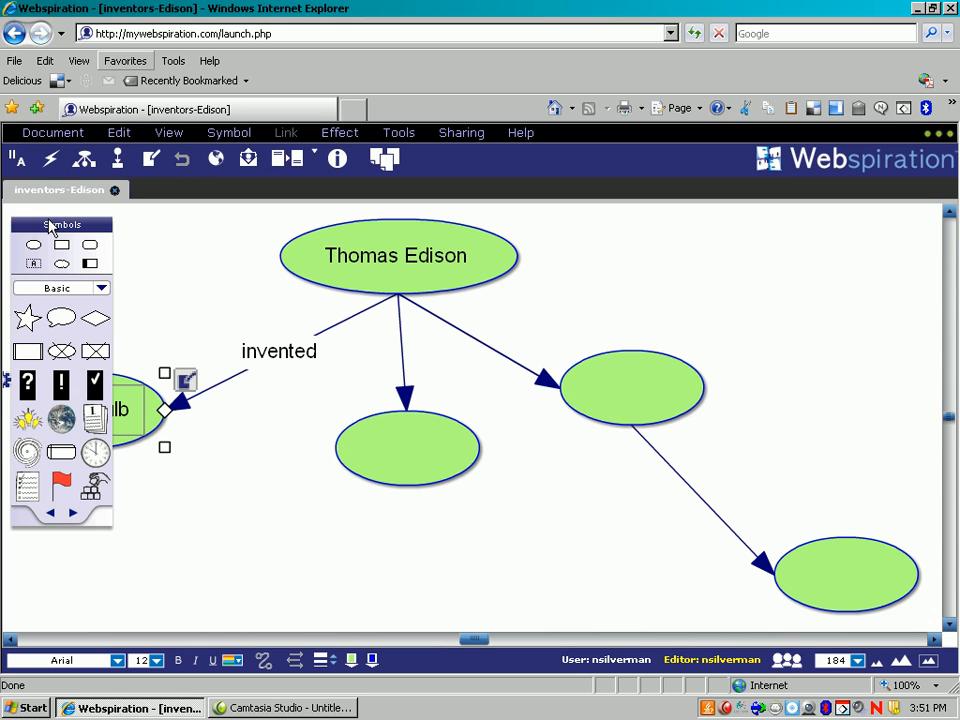
Step: Uncheck Symbol Palette in the View menu
left_click(168, 132)
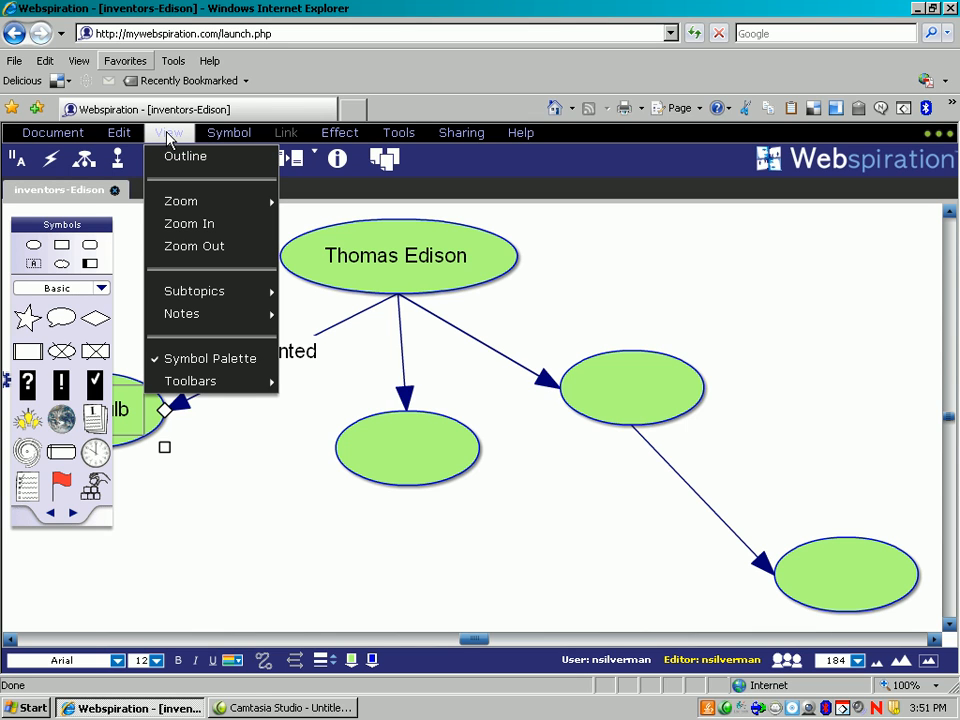
mouse_move(210, 358)
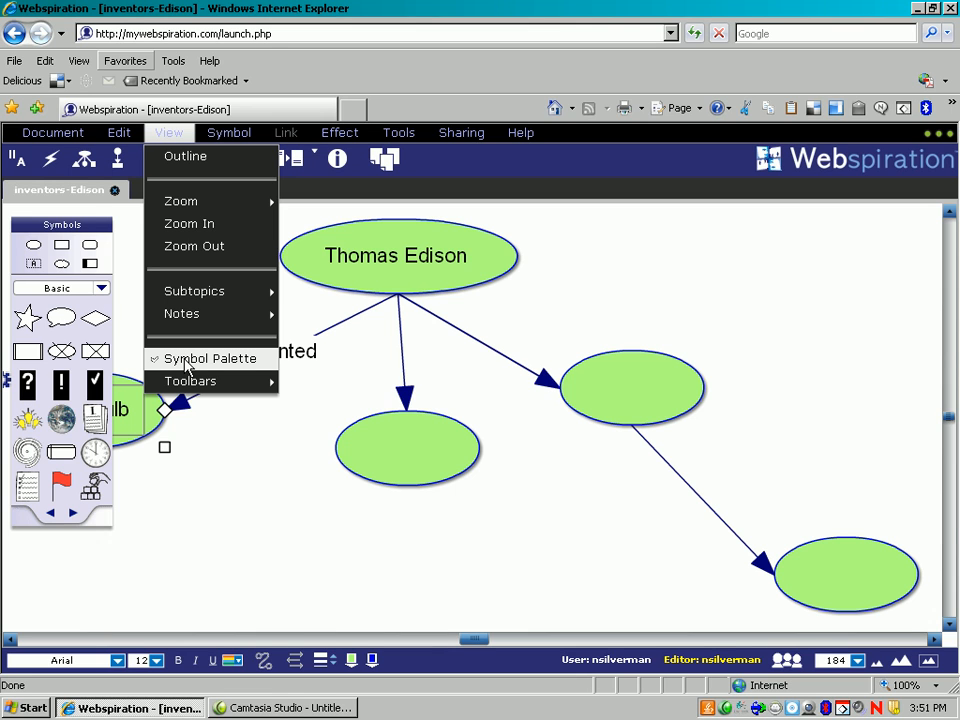
left_click(209, 358)
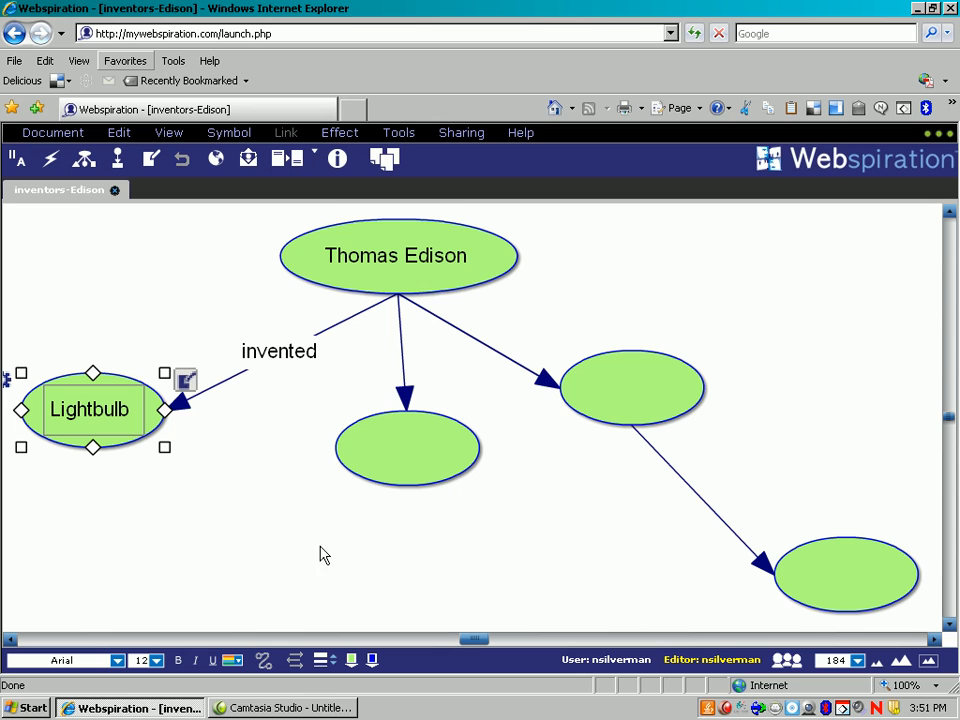
mouse_move(238, 481)
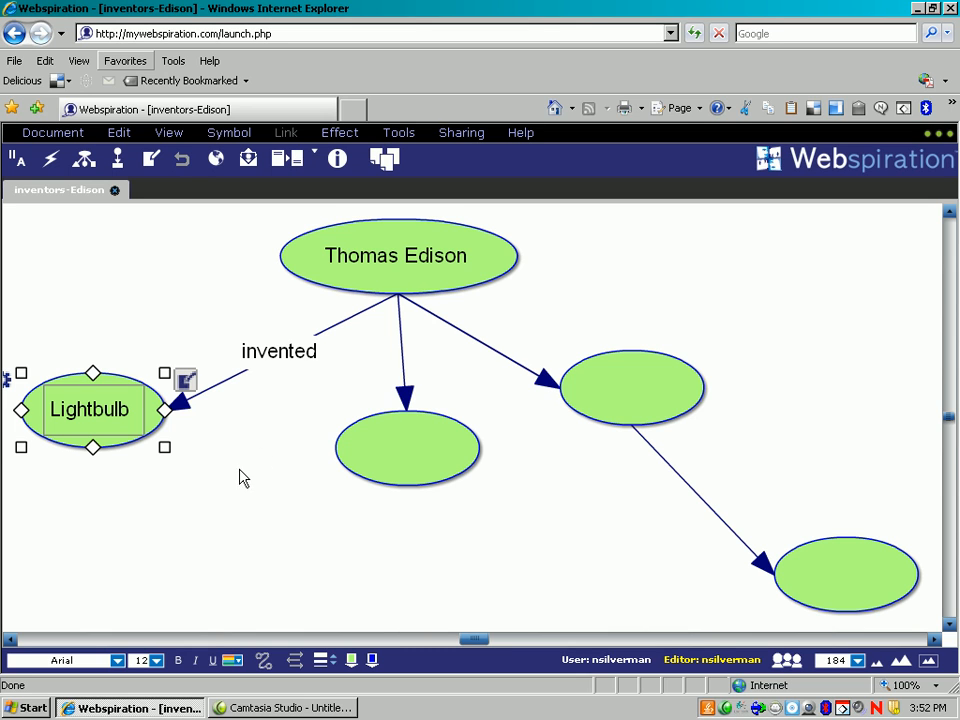
mouse_move(266, 437)
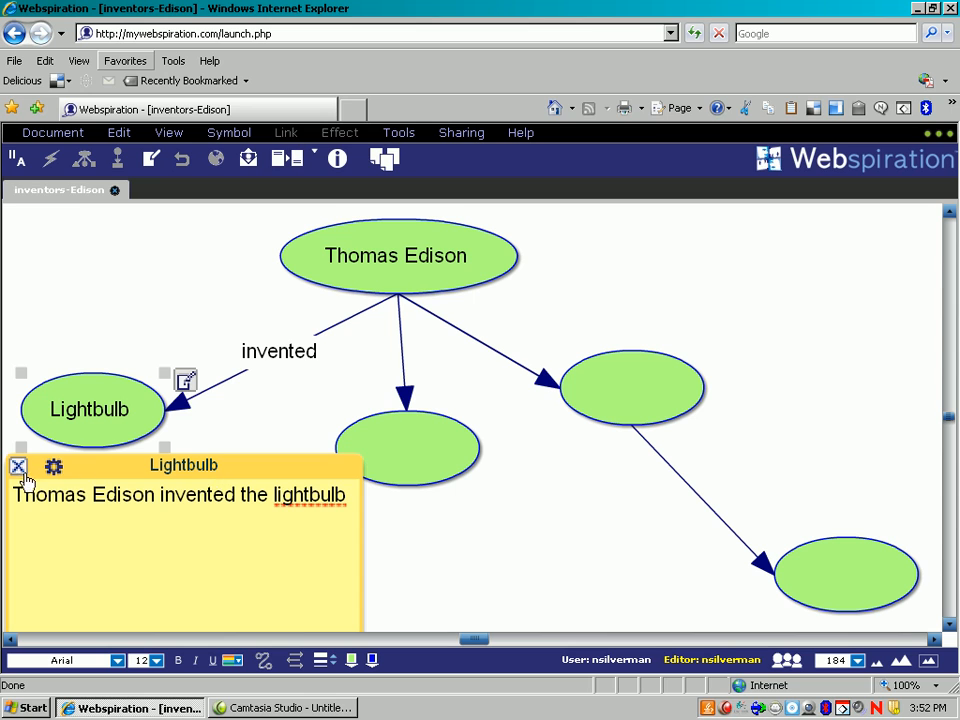
left_click(12, 467)
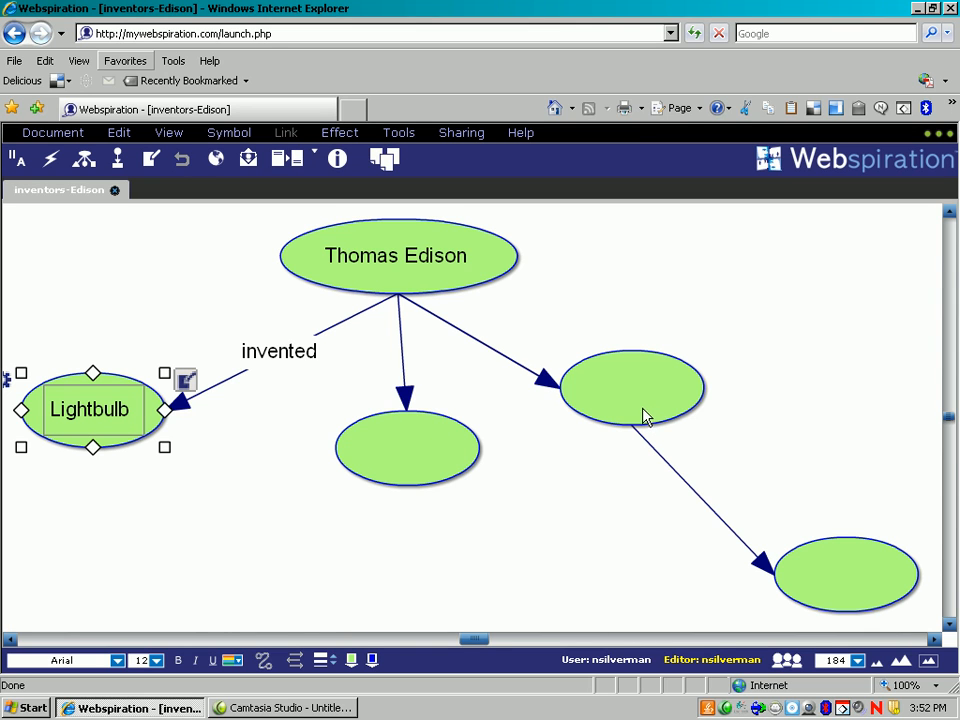
mouse_move(702, 504)
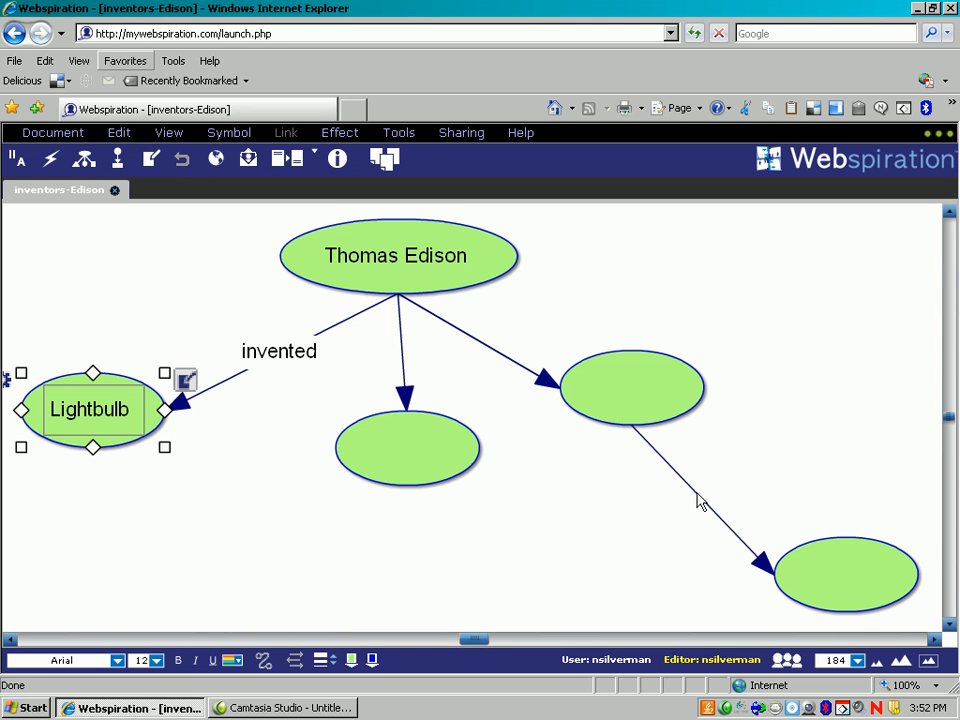
mouse_move(555, 584)
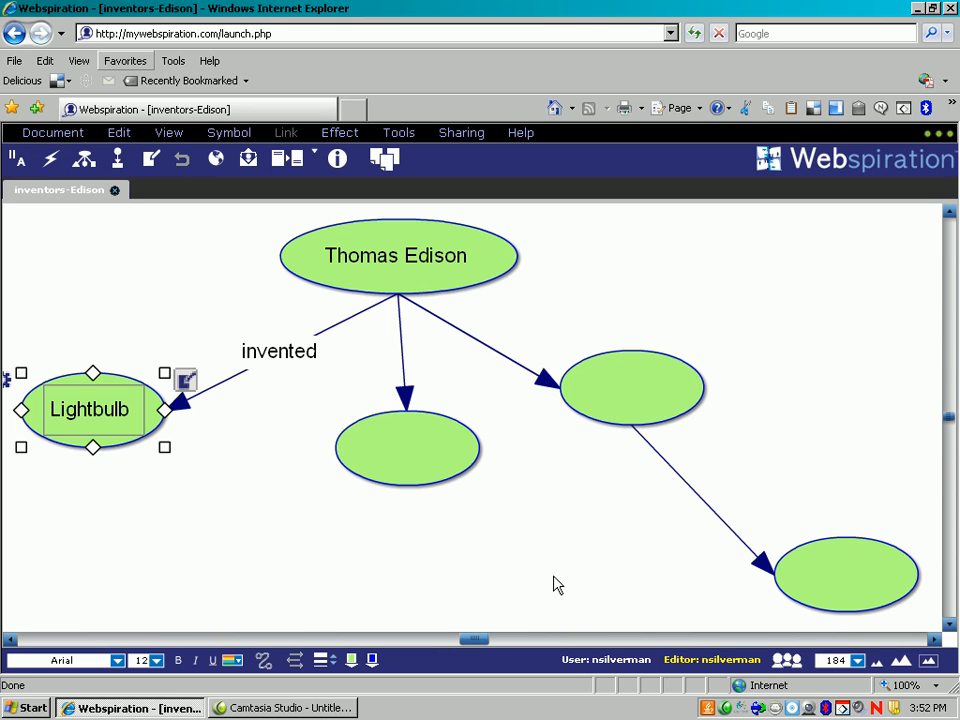
mouse_move(8, 328)
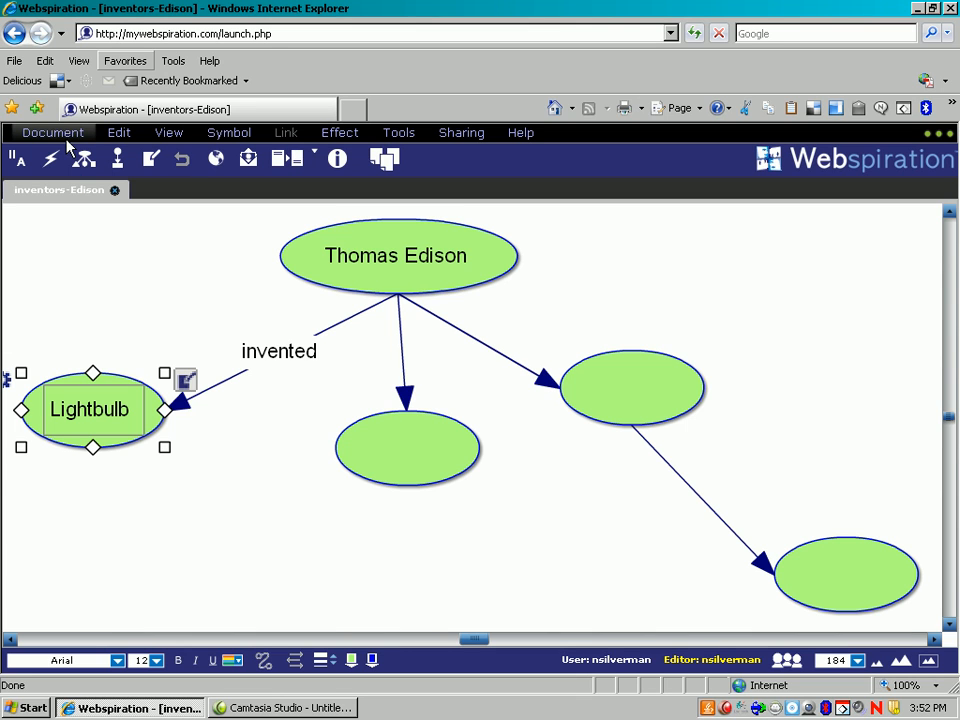
Step: Close the inventors-Edison map via the Document menu and reopen it from the document list
left_click(51, 132)
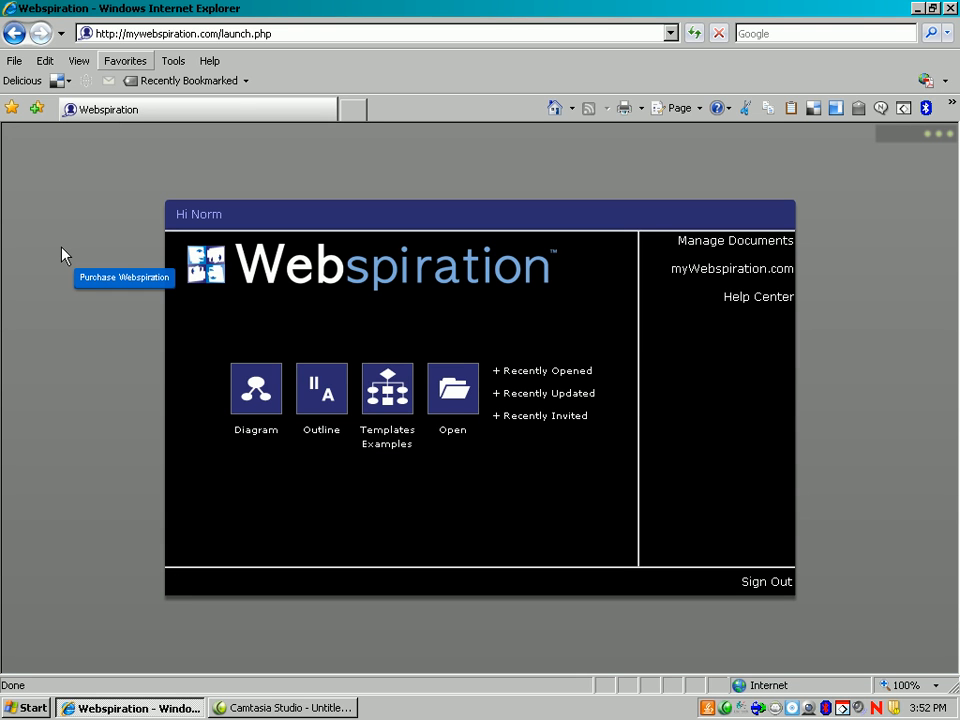
mouse_move(139, 405)
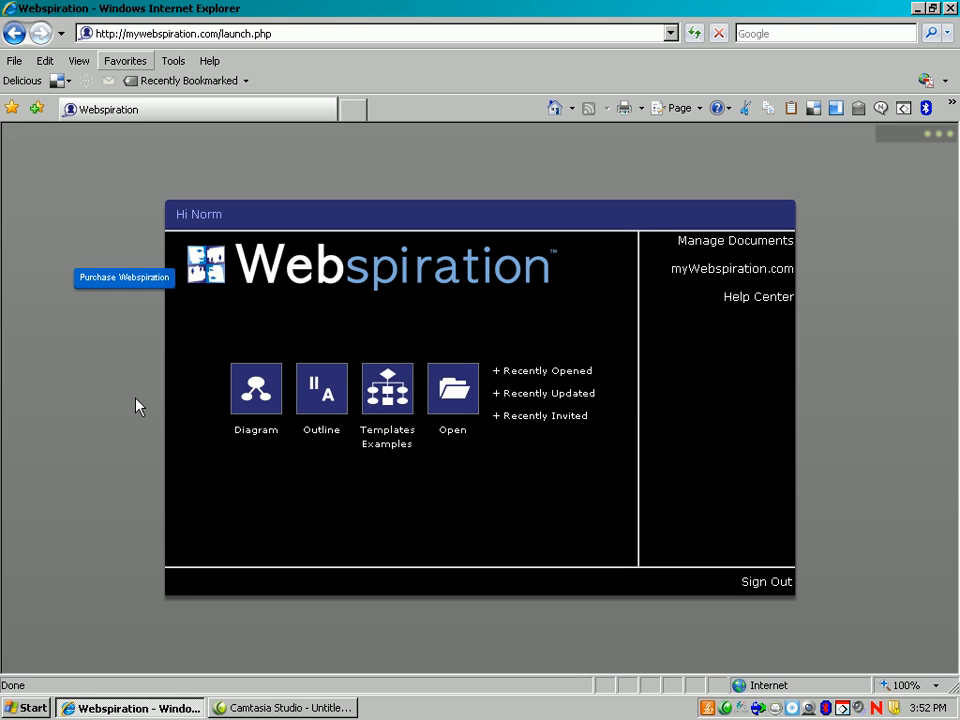
mouse_move(210, 428)
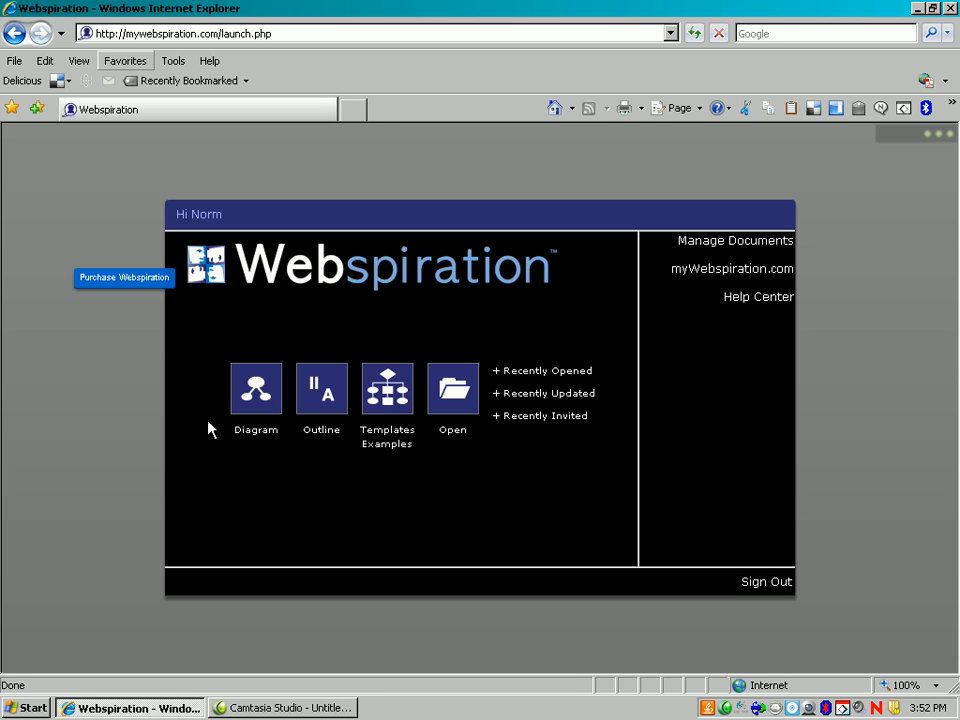
left_click(735, 240)
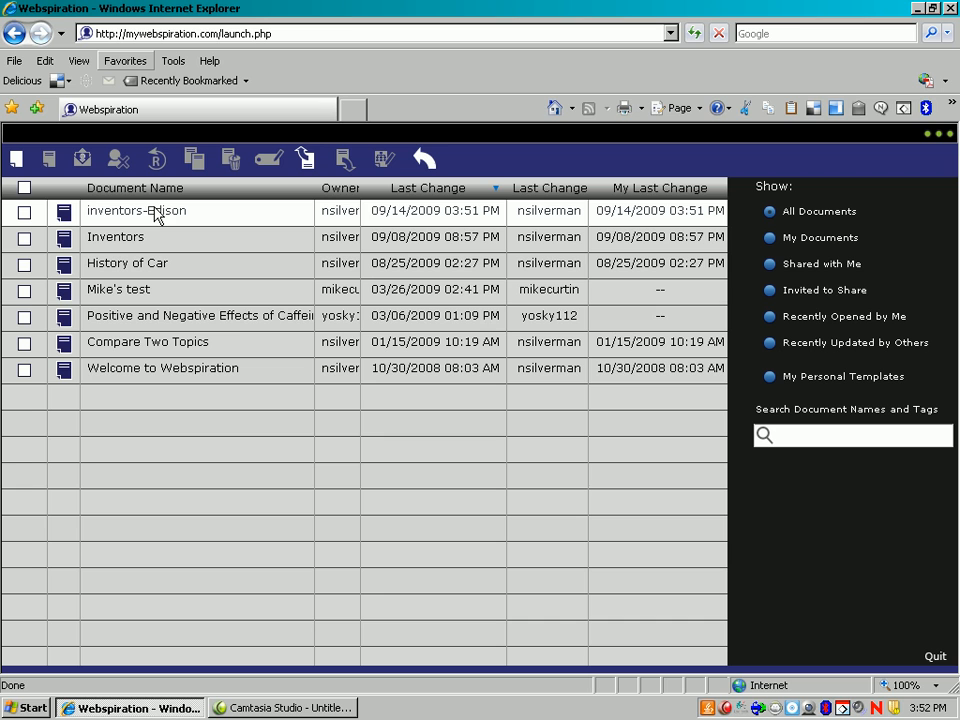
left_click(25, 211)
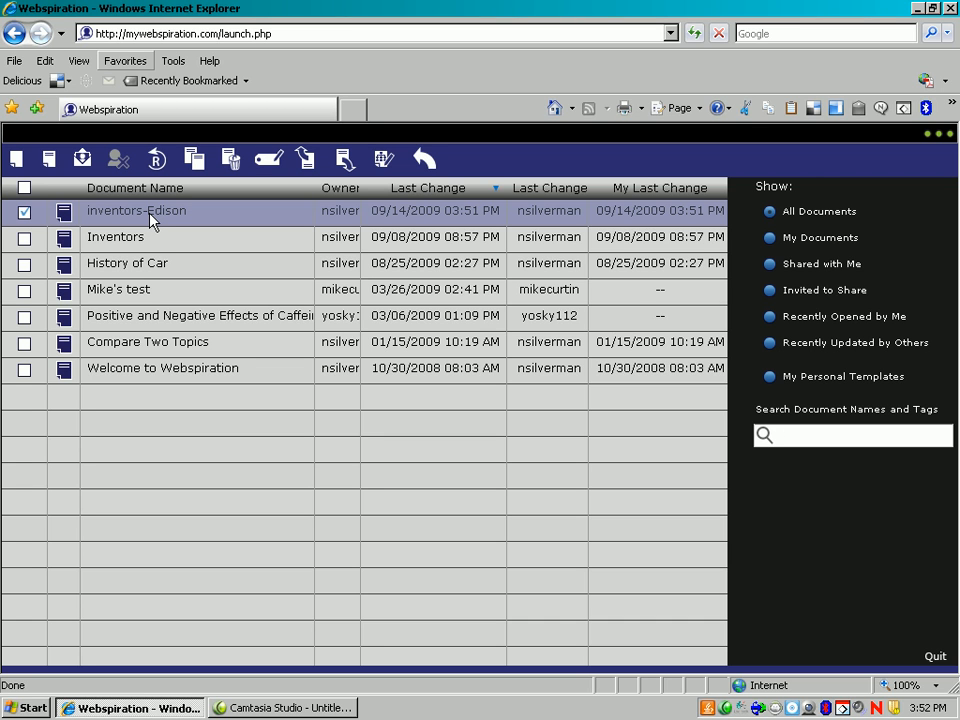
double_click(135, 210)
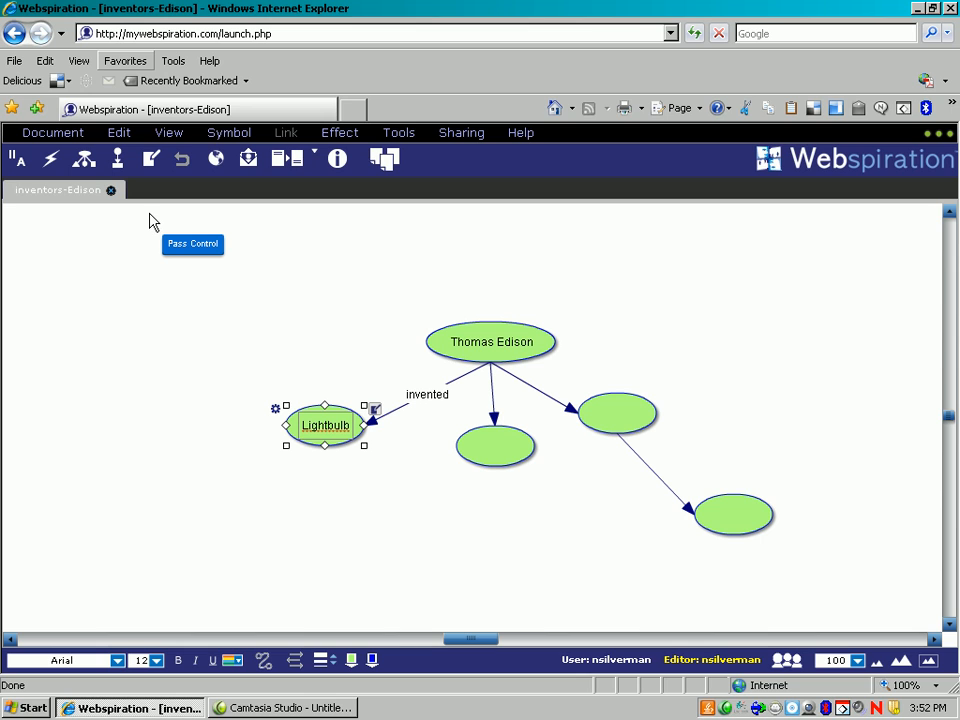
left_click(758, 322)
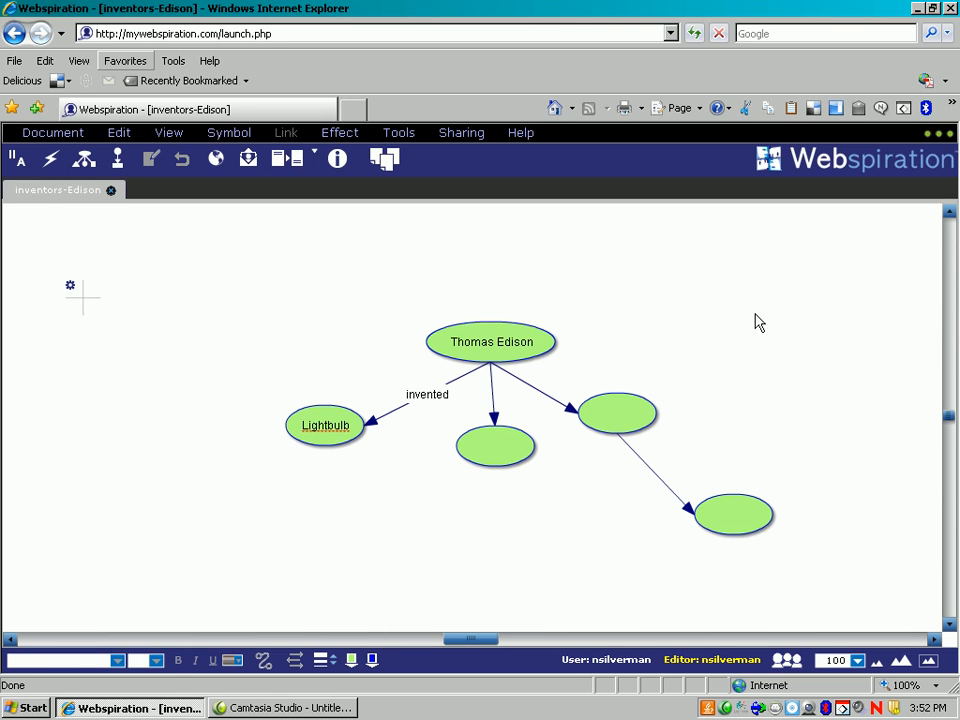
mouse_move(841, 448)
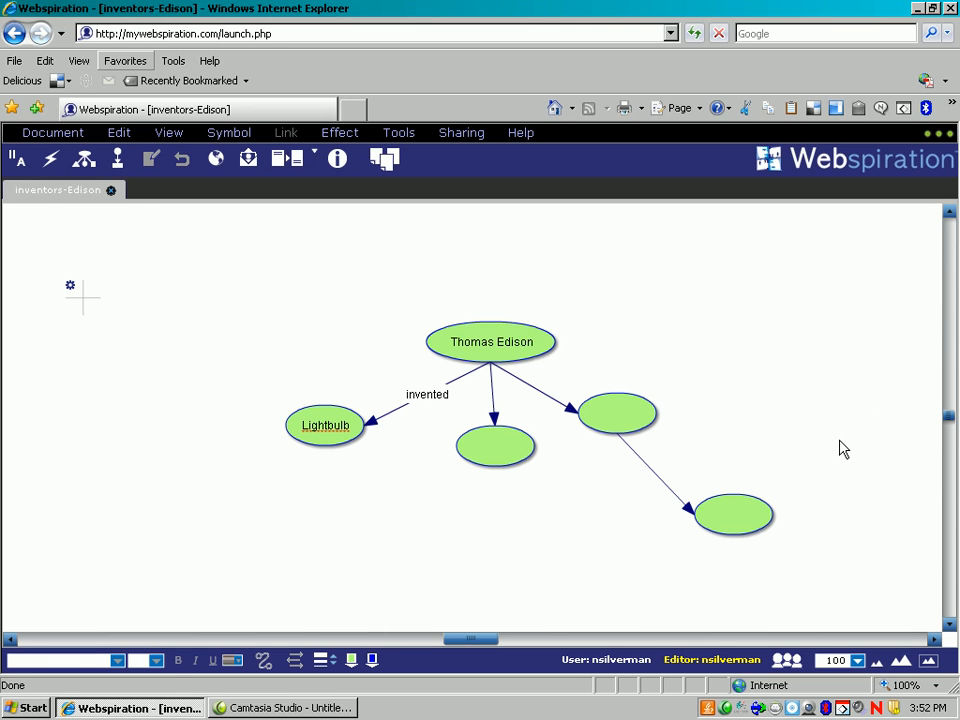
mouse_move(119, 320)
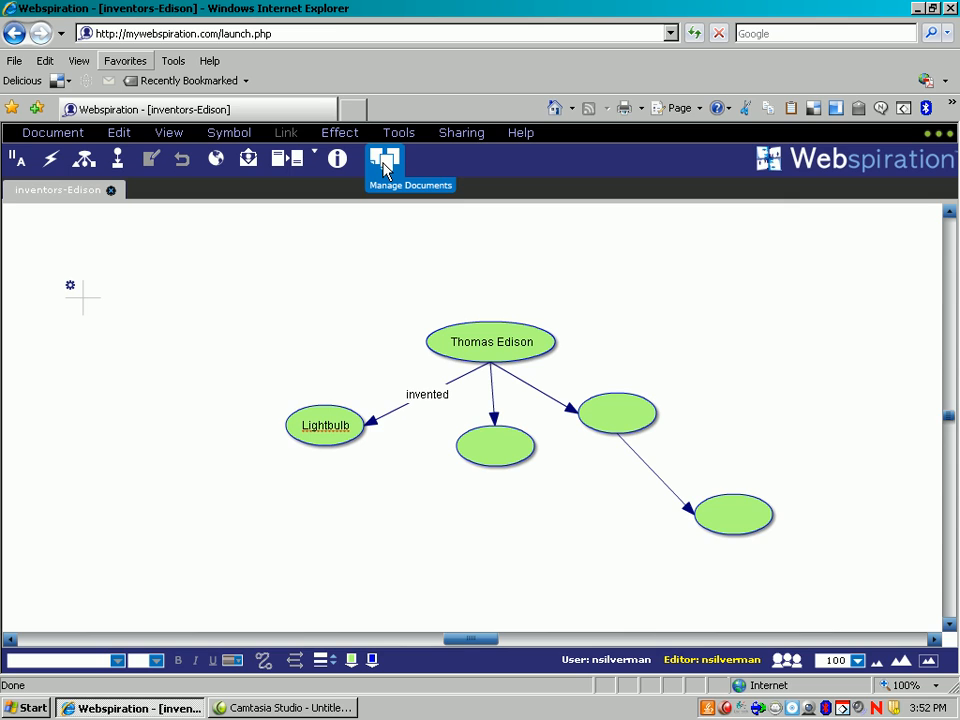
Step: Download inventors-Edison from Manage Documents into H:\1-Tech, then minimize the browser
left_click(384, 160)
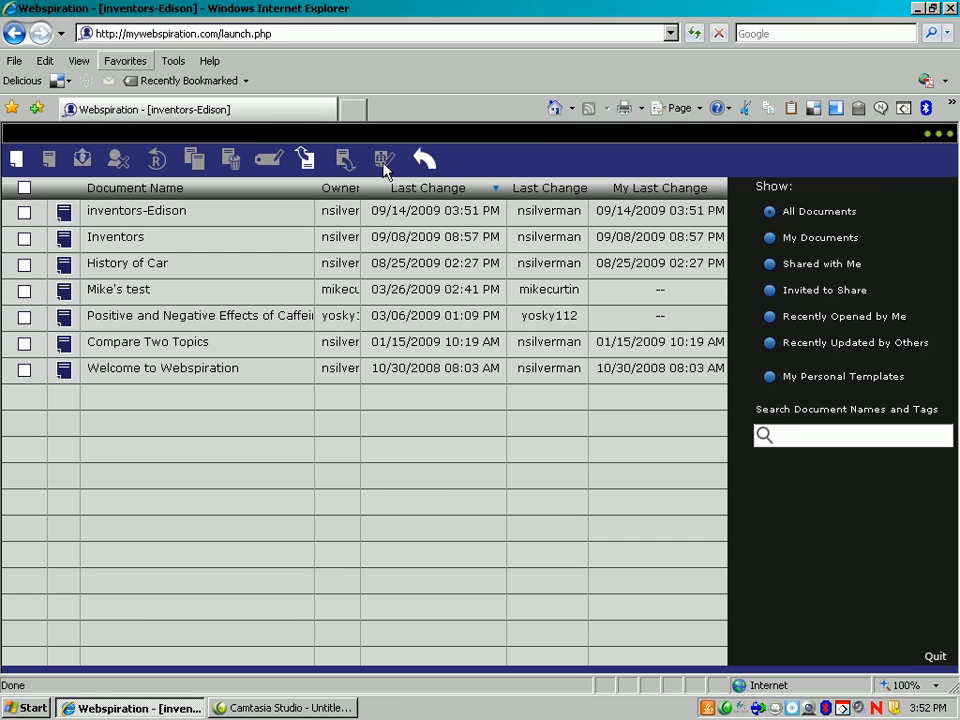
left_click(25, 211)
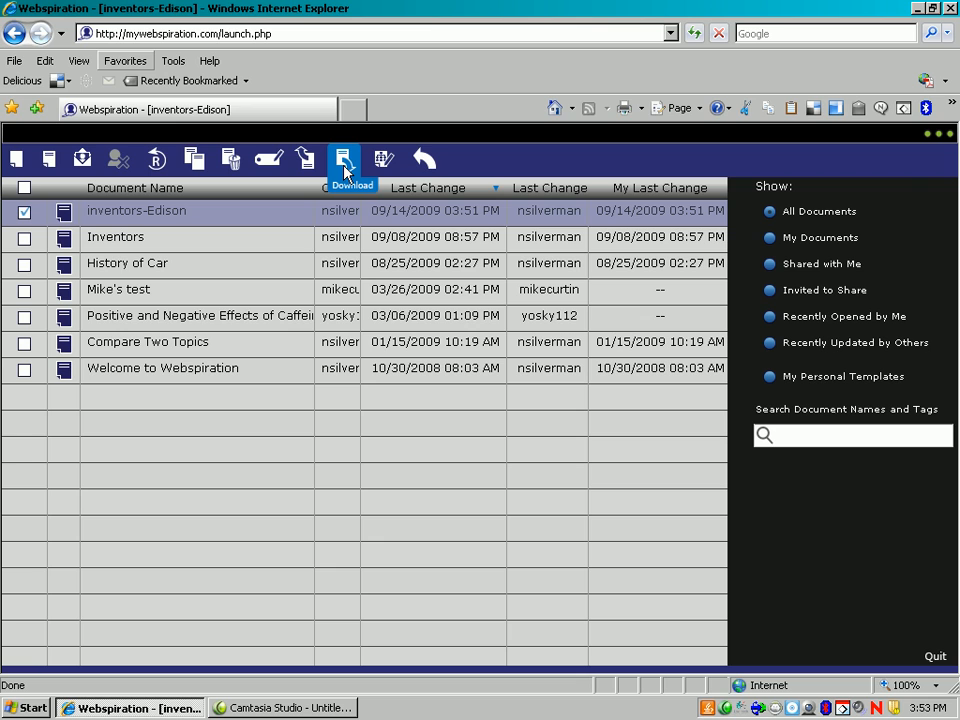
left_click(344, 159)
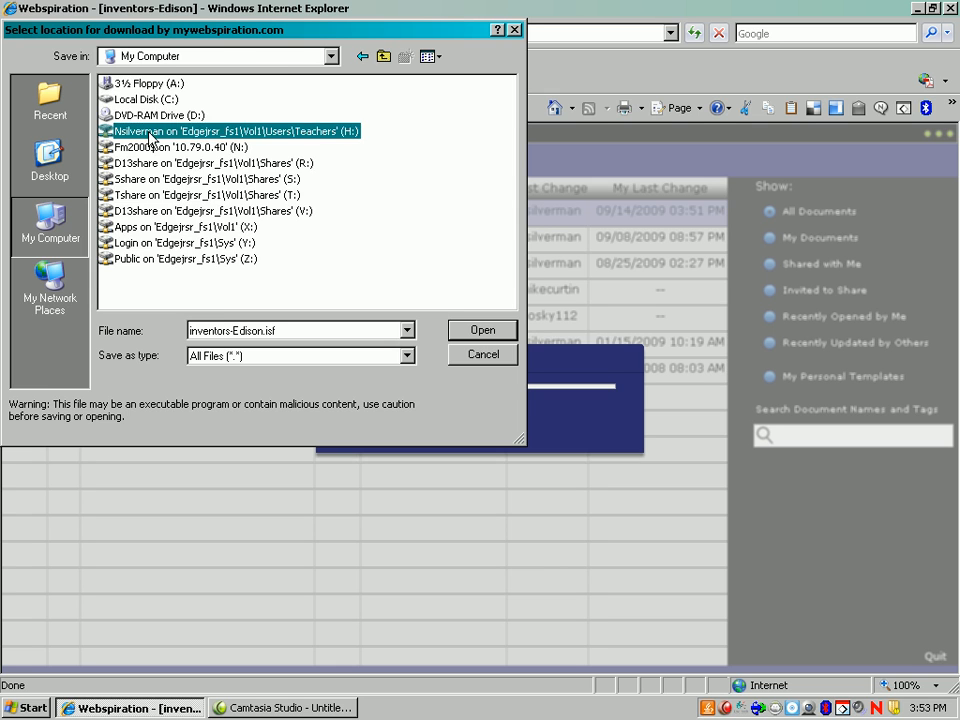
double_click(225, 131)
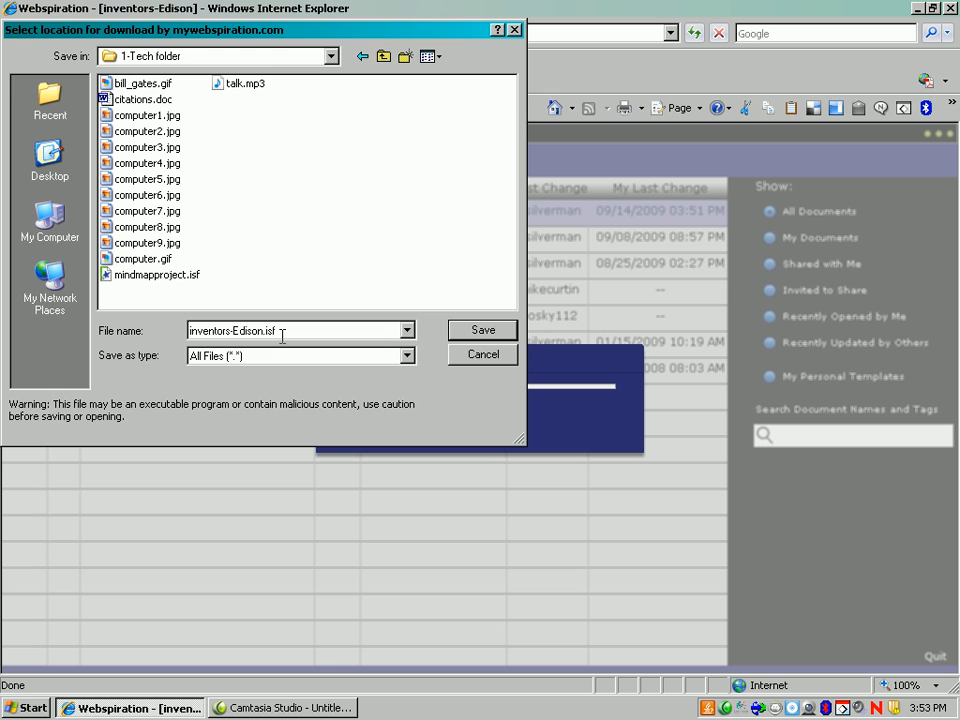
left_click(482, 330)
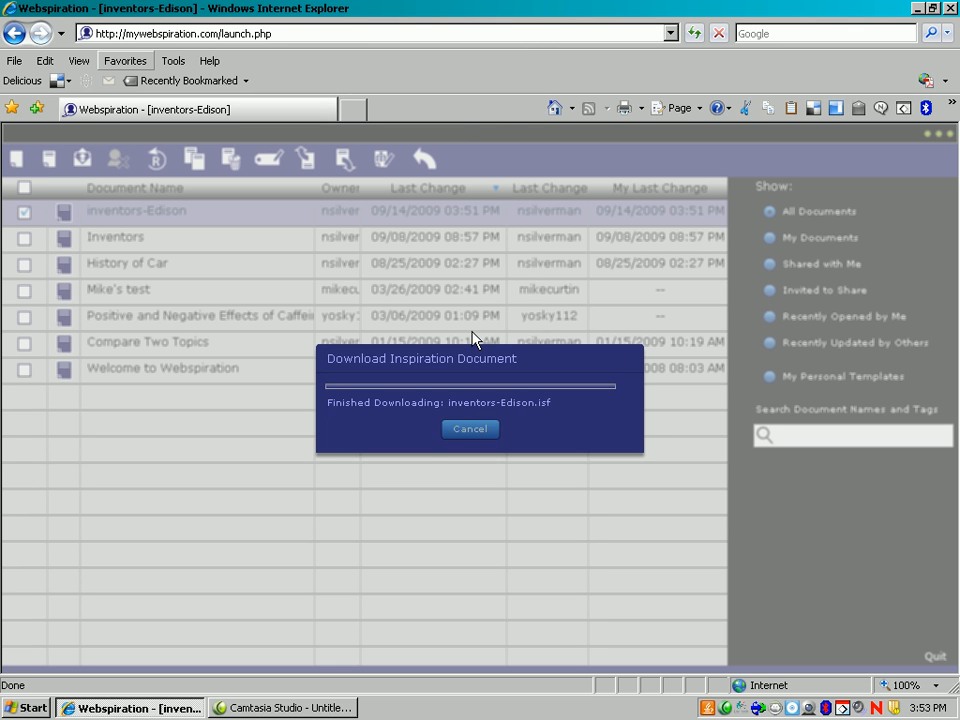
left_click(469, 429)
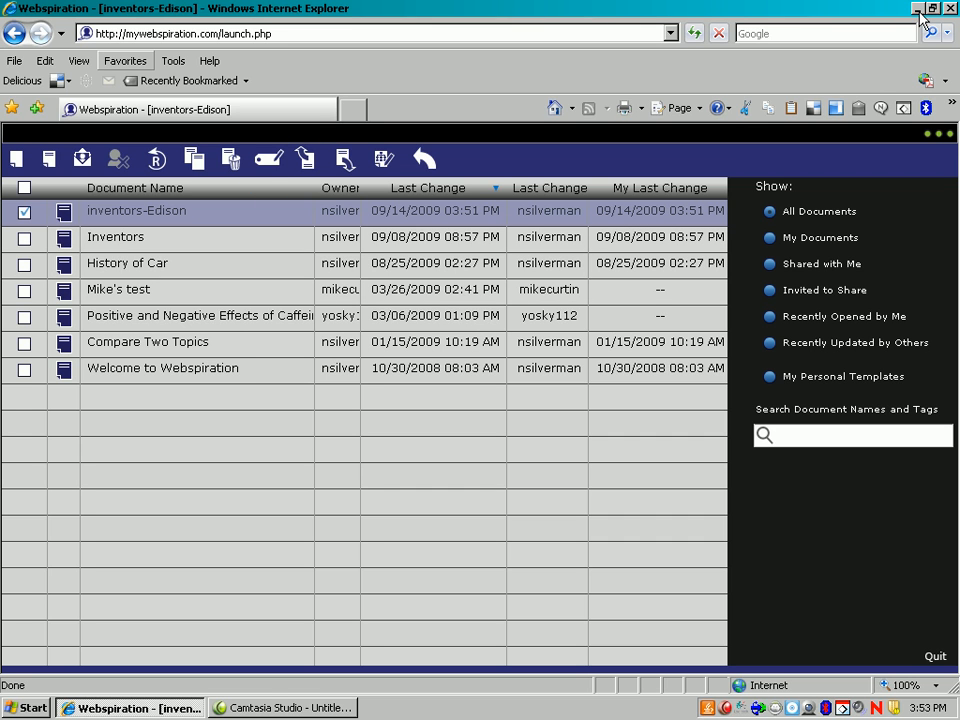
left_click(918, 9)
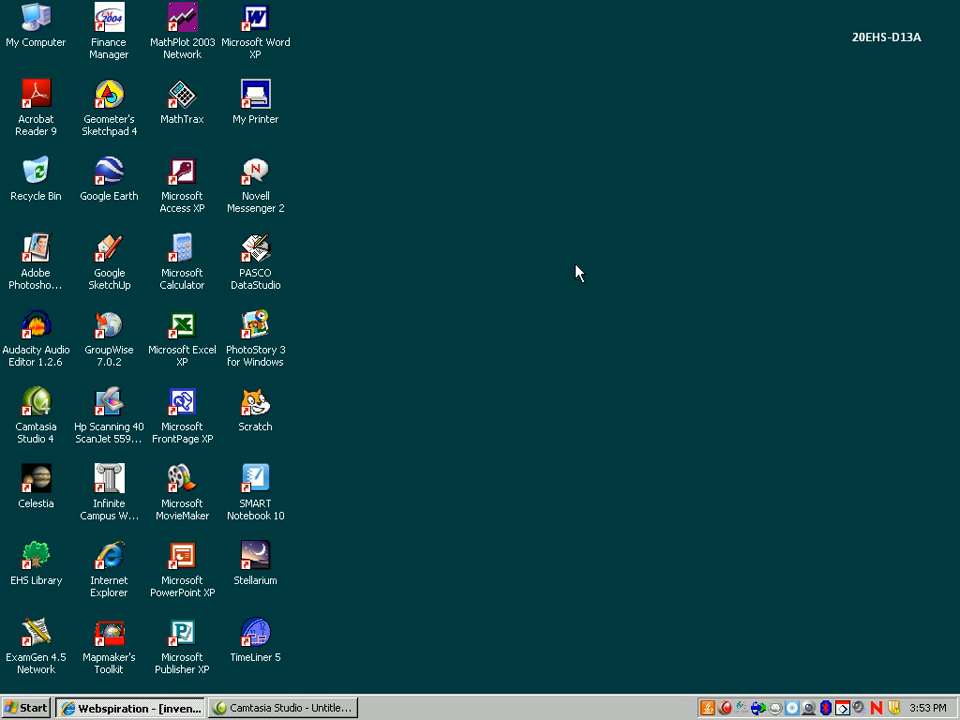
mouse_move(512, 270)
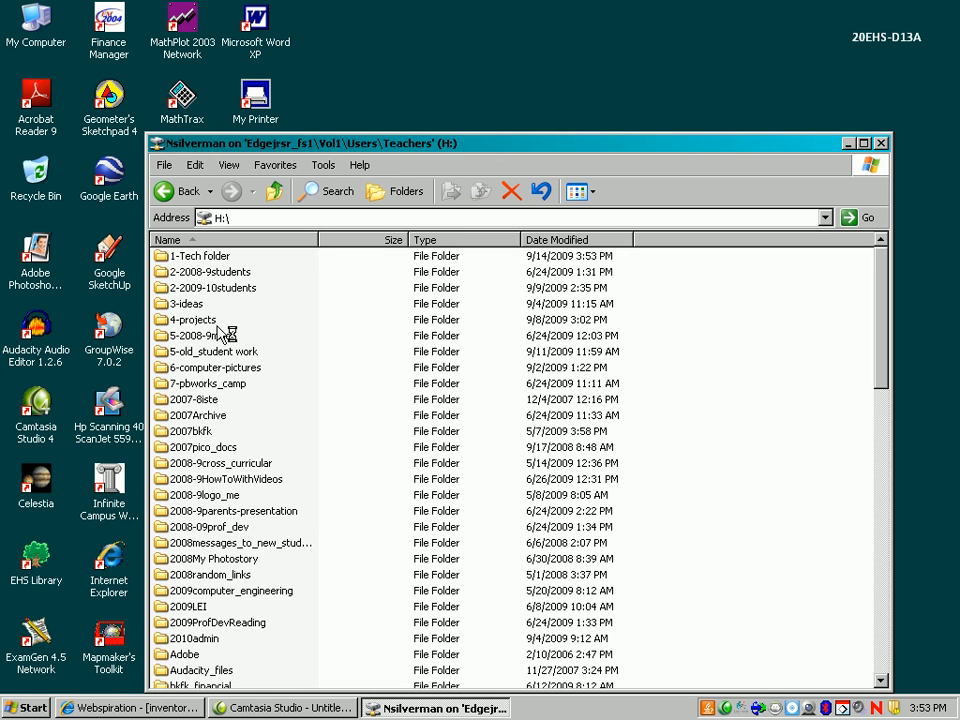
Step: Open inventors-Edison.isf from the 1-Tech folder to launch Inspiration 8
double_click(201, 256)
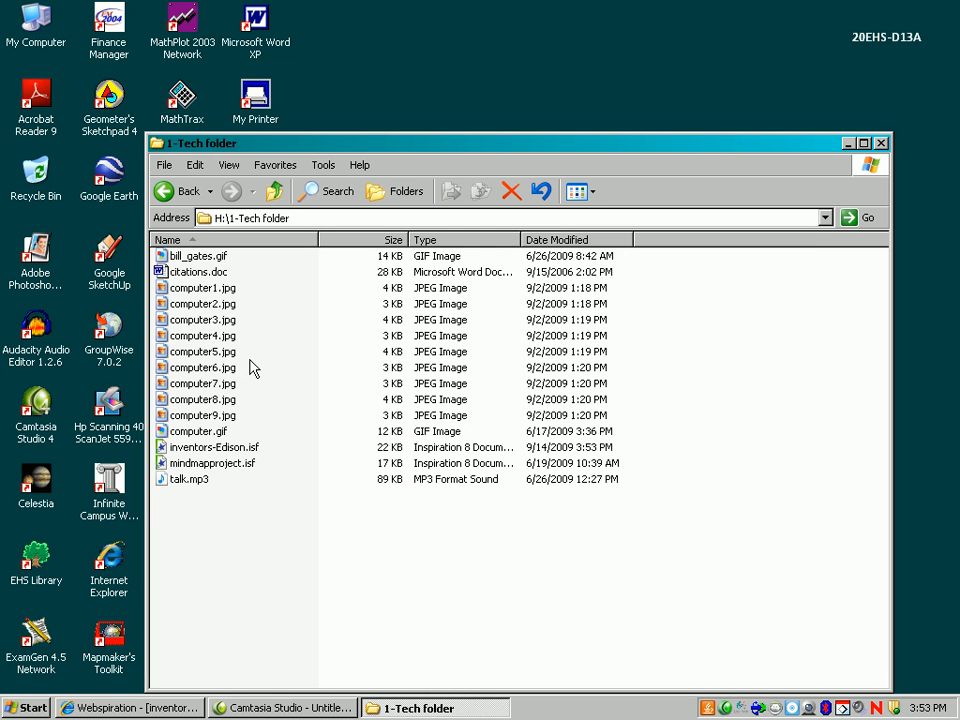
left_click(213, 447)
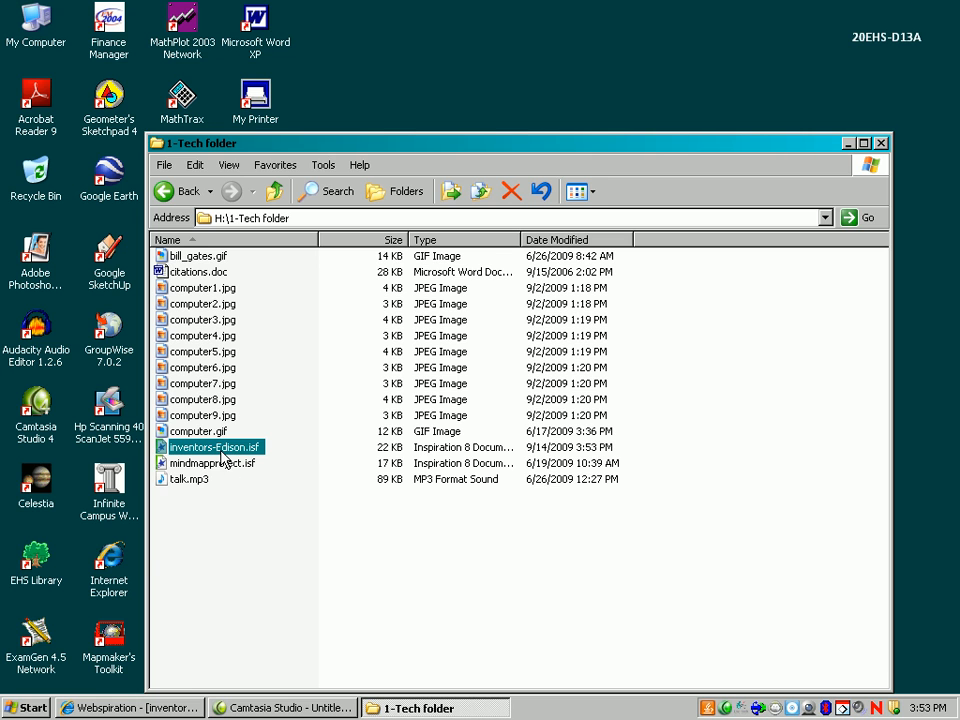
double_click(211, 447)
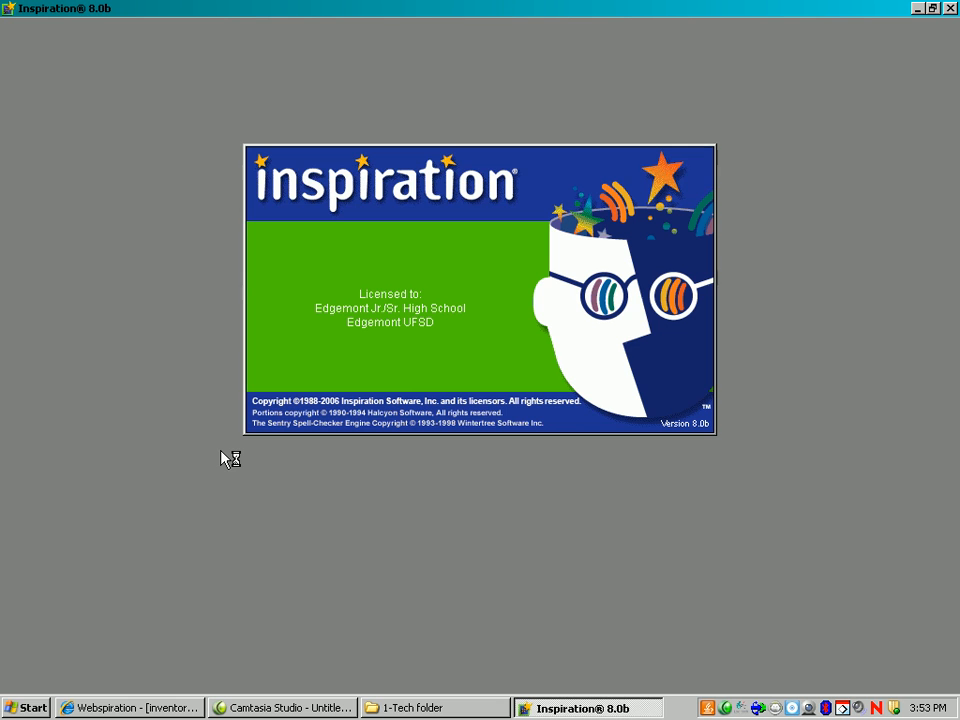